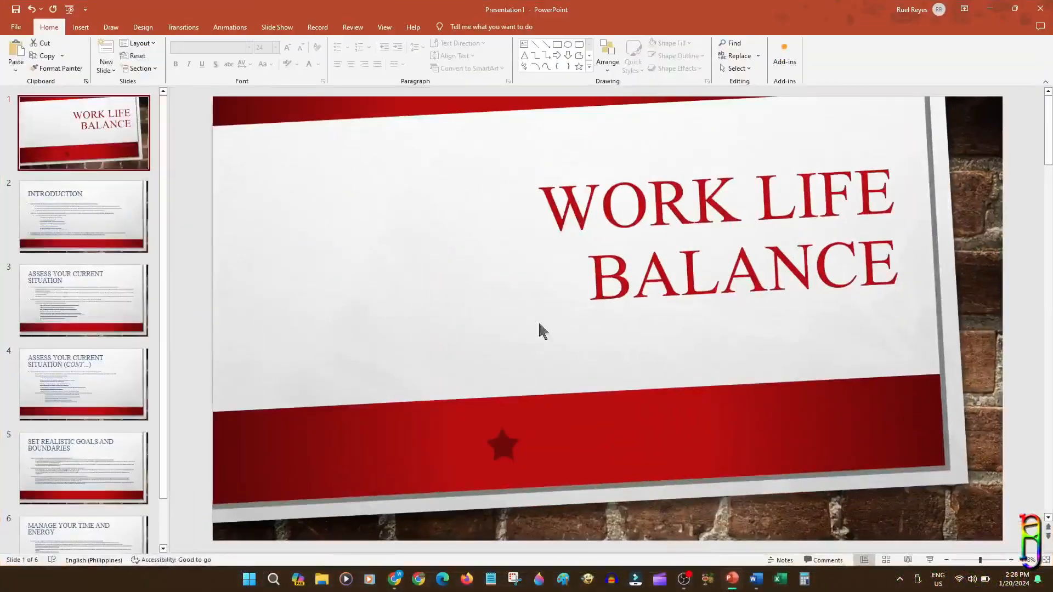
pyautogui.moveTo(46, 145)
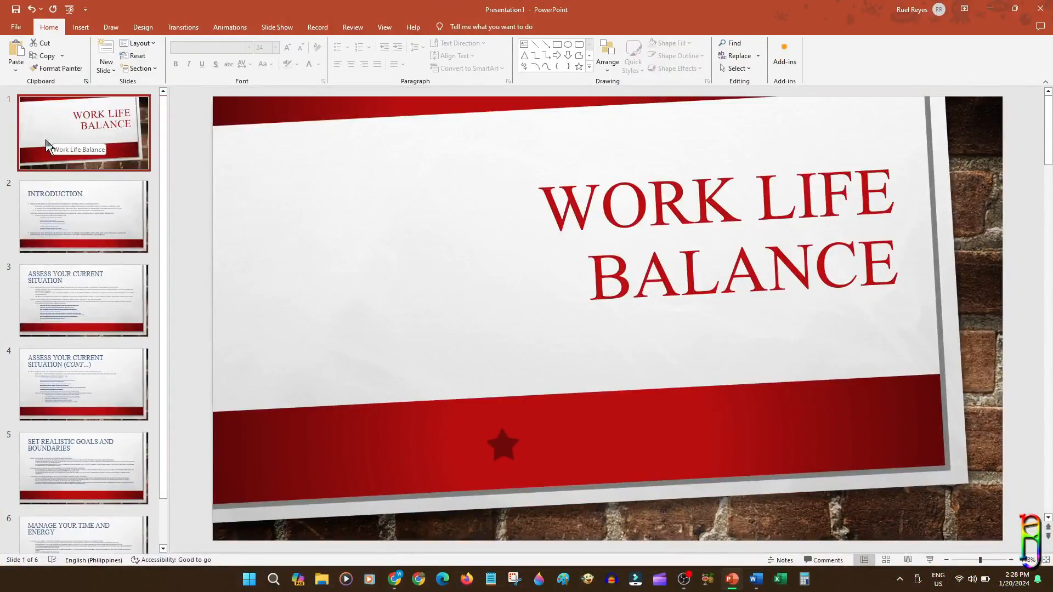
pyautogui.moveTo(89, 513)
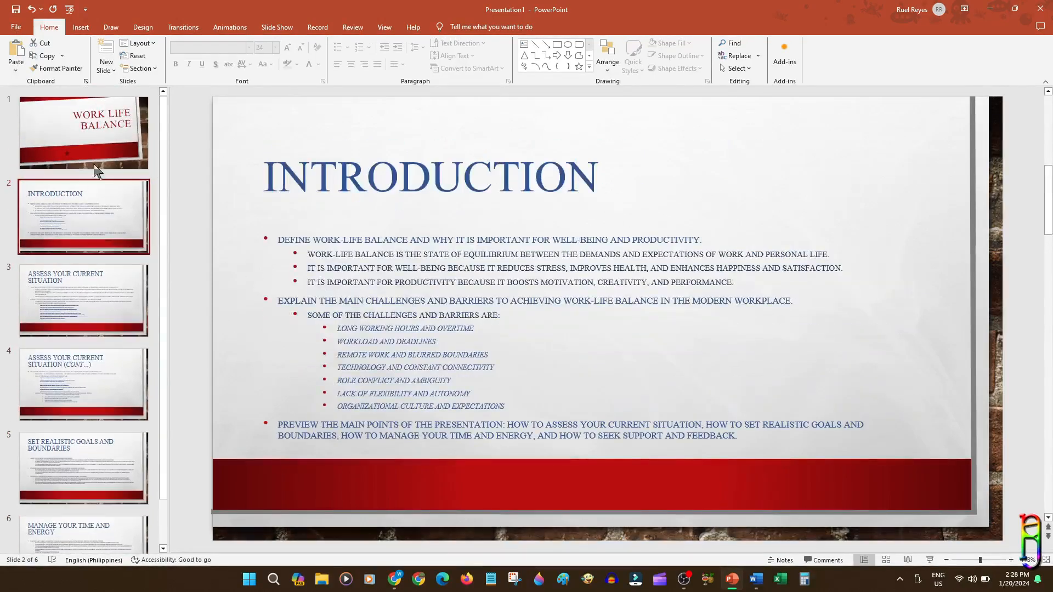
pyautogui.moveTo(83, 223)
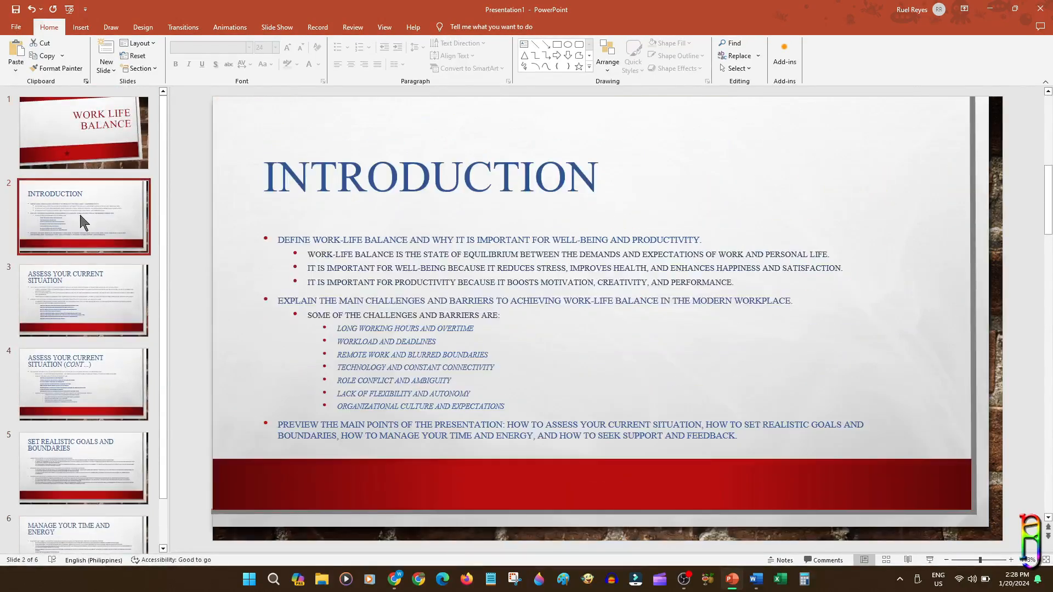
pyautogui.moveTo(91, 289)
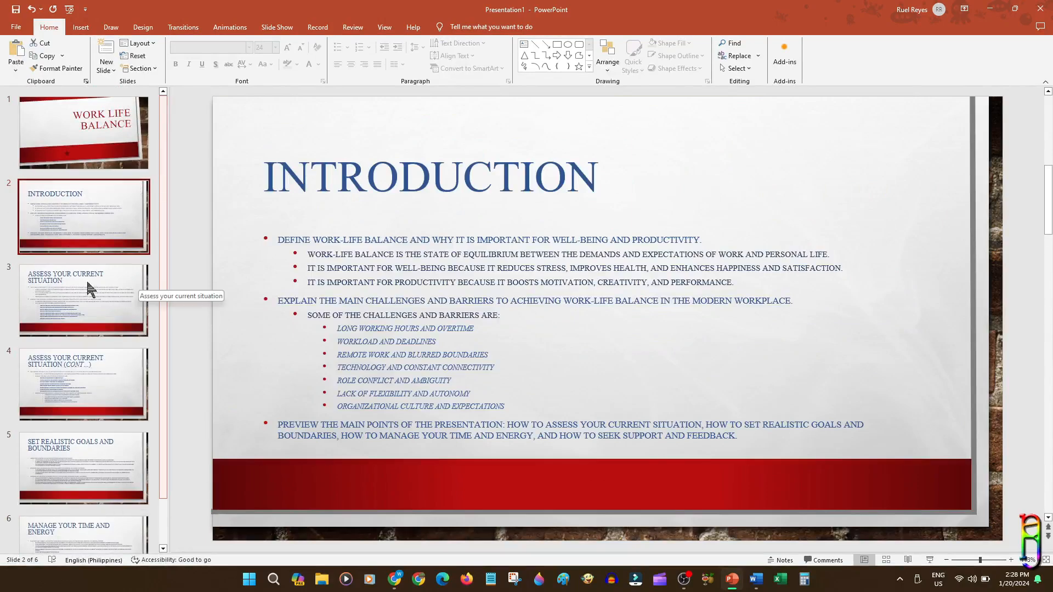
# Return to the Work Life Balance title slide and close the presentation
pyautogui.click(83, 133)
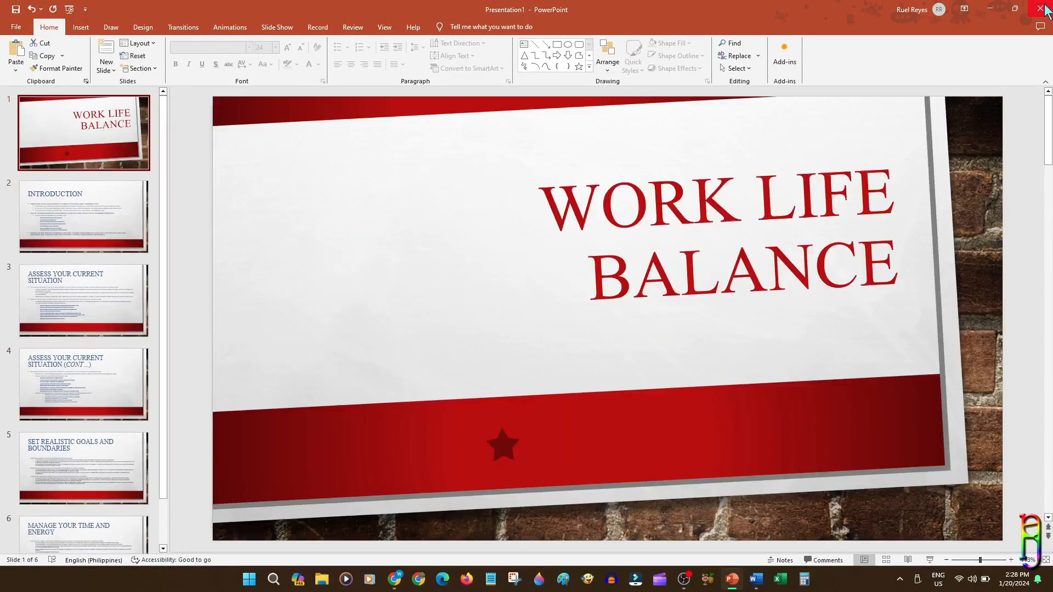
pyautogui.click(1039, 9)
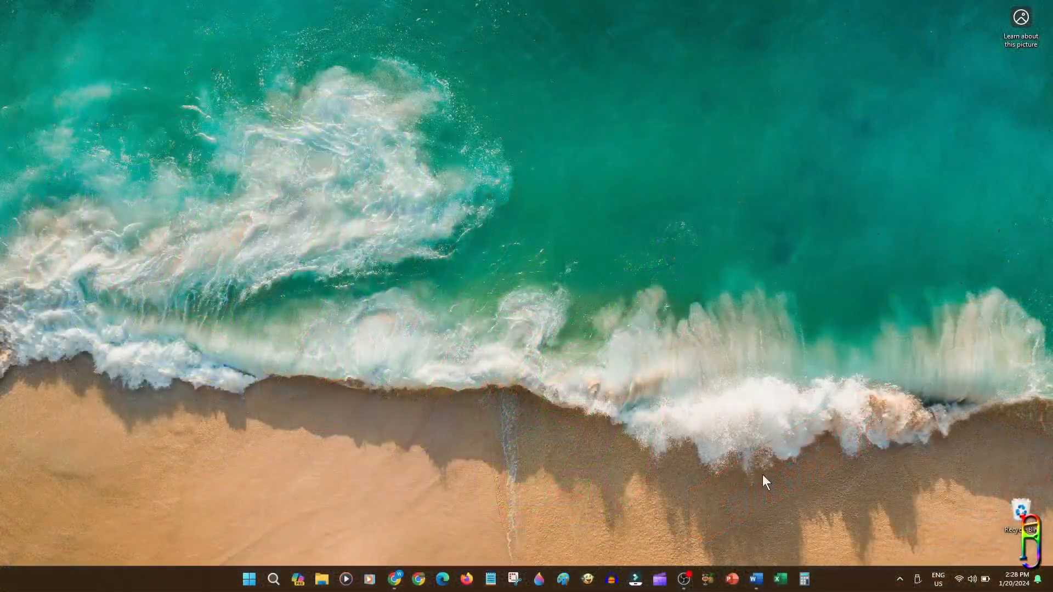
pyautogui.moveTo(301, 585)
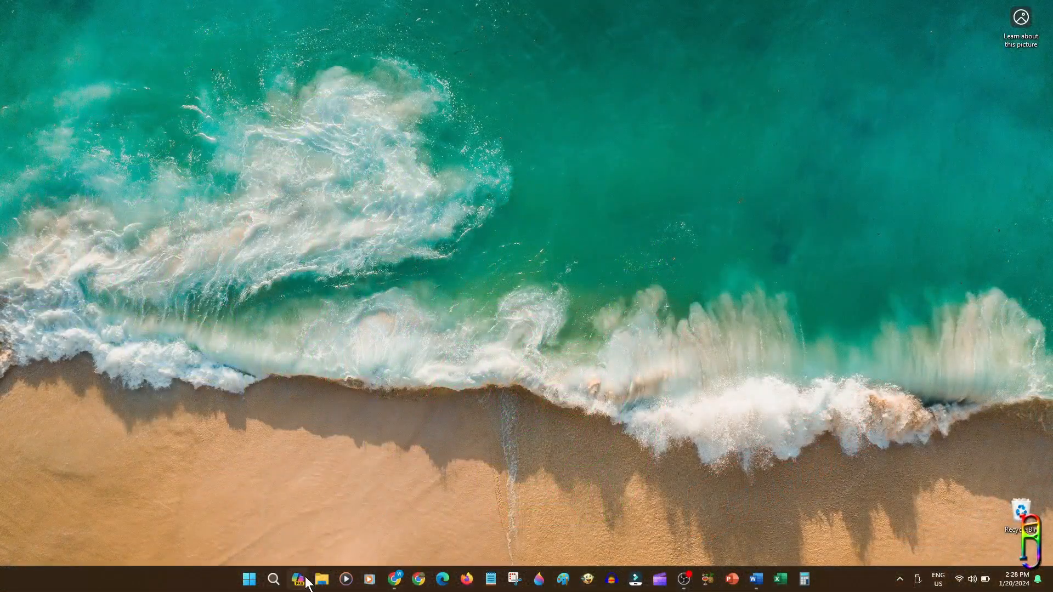
# Reopen Copilot and scroll through its earlier top 2023 smartphones answer
pyautogui.click(300, 579)
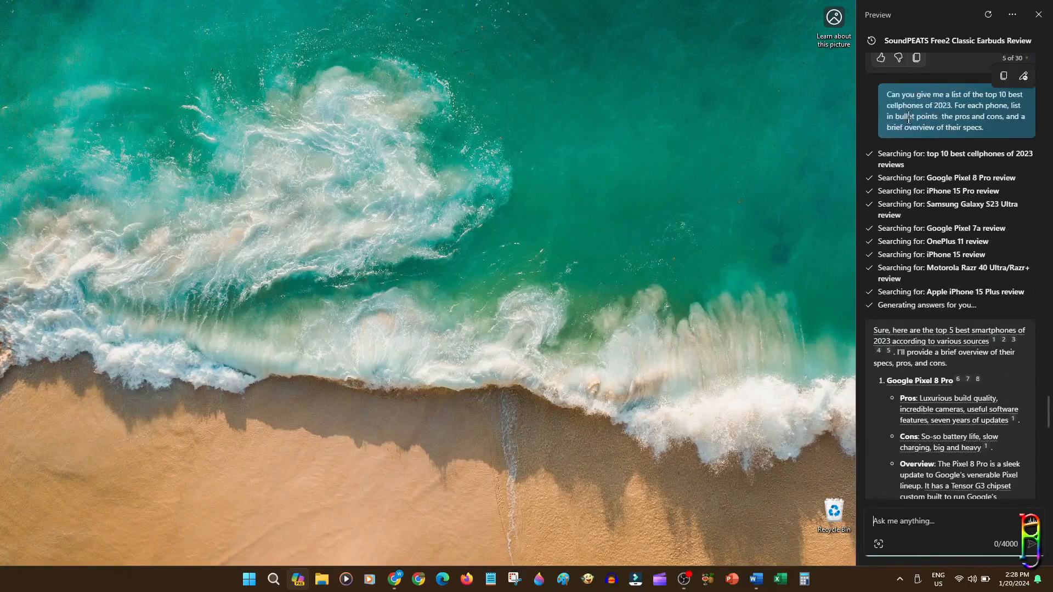
pyautogui.scroll(-3)
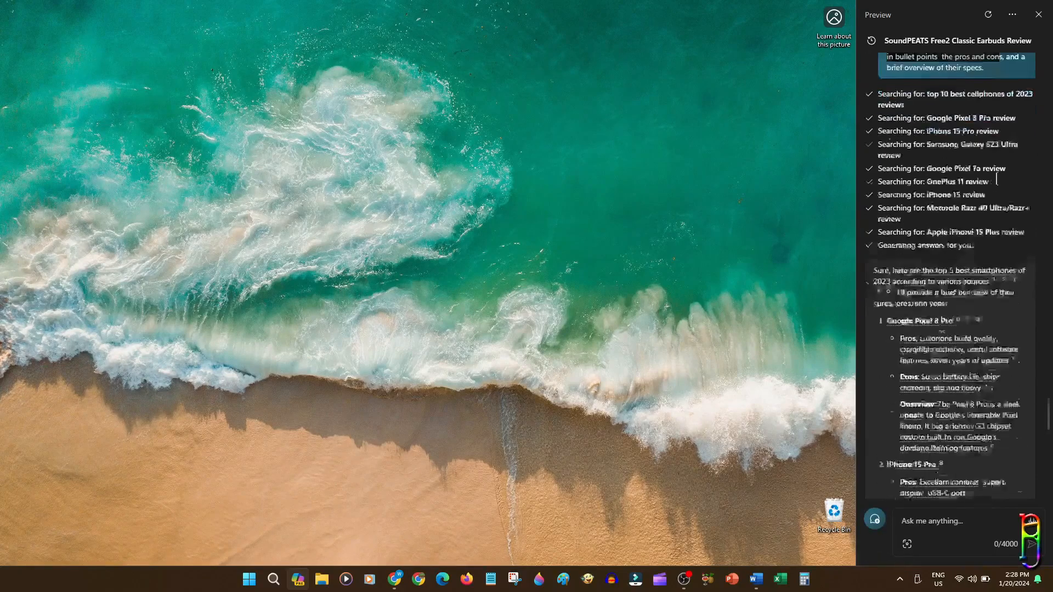
pyautogui.scroll(-3)
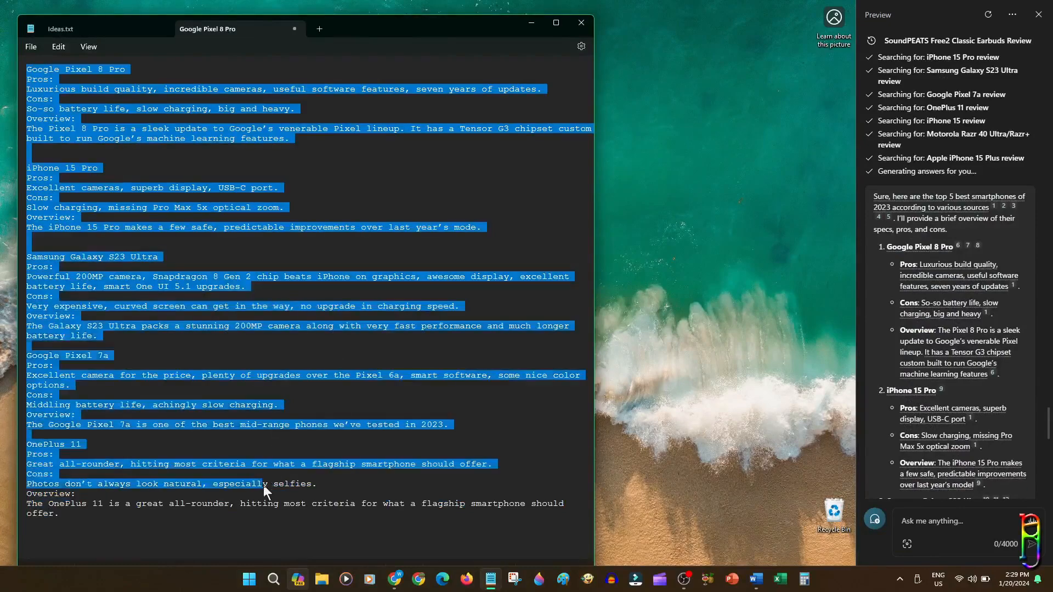
# Bring up the 2023 Top 5 Cellphones document, scroll it, and close the Copilot pane
pyautogui.click(756, 579)
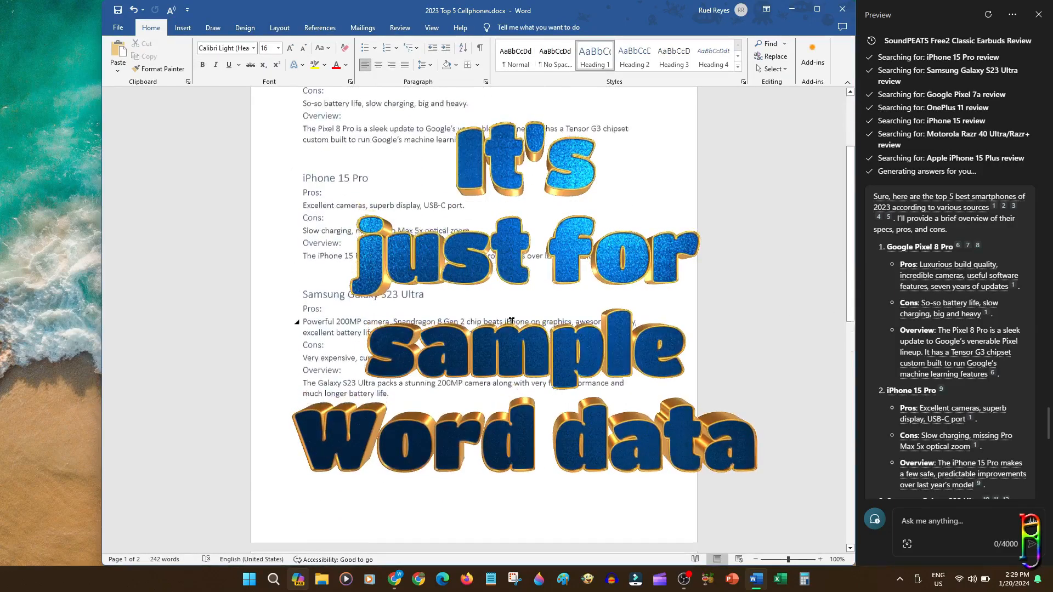
pyautogui.scroll(-3)
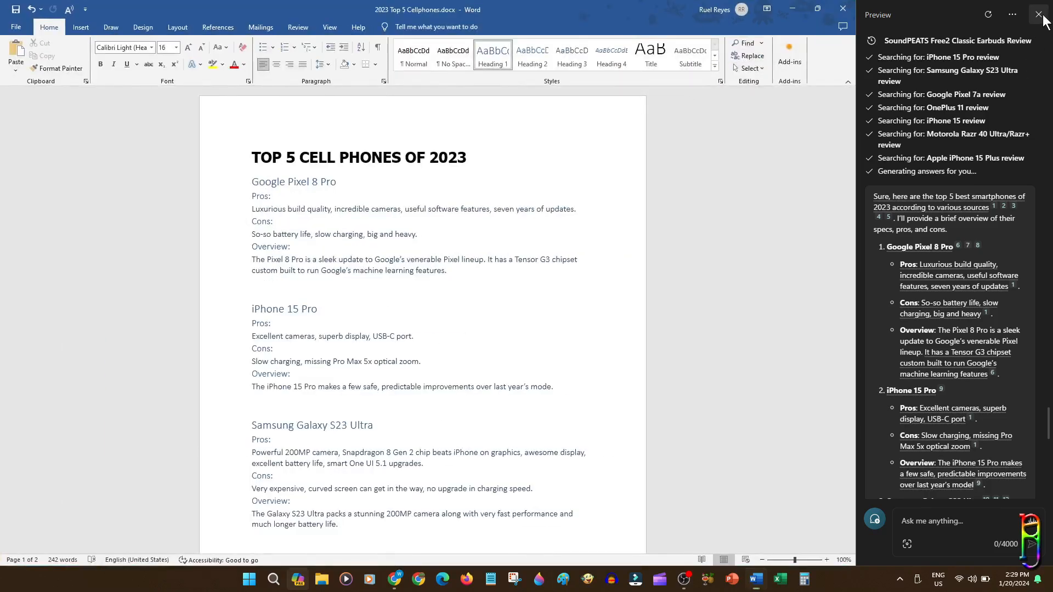
pyautogui.click(1037, 15)
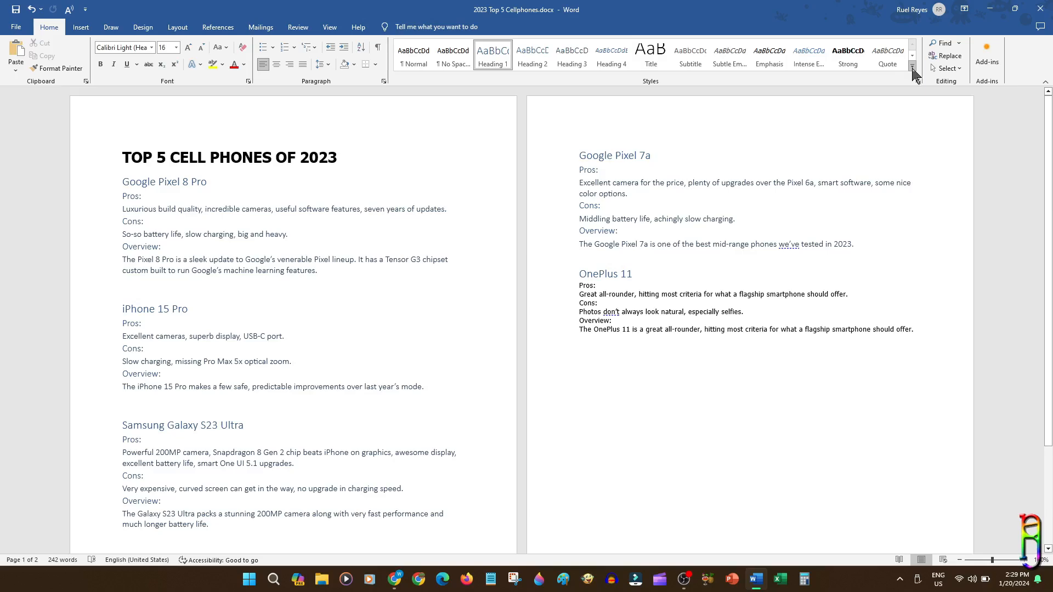
# Review the Heading 1 and Heading 2 styles, then select the OnePlus 11 labels
pyautogui.click(912, 65)
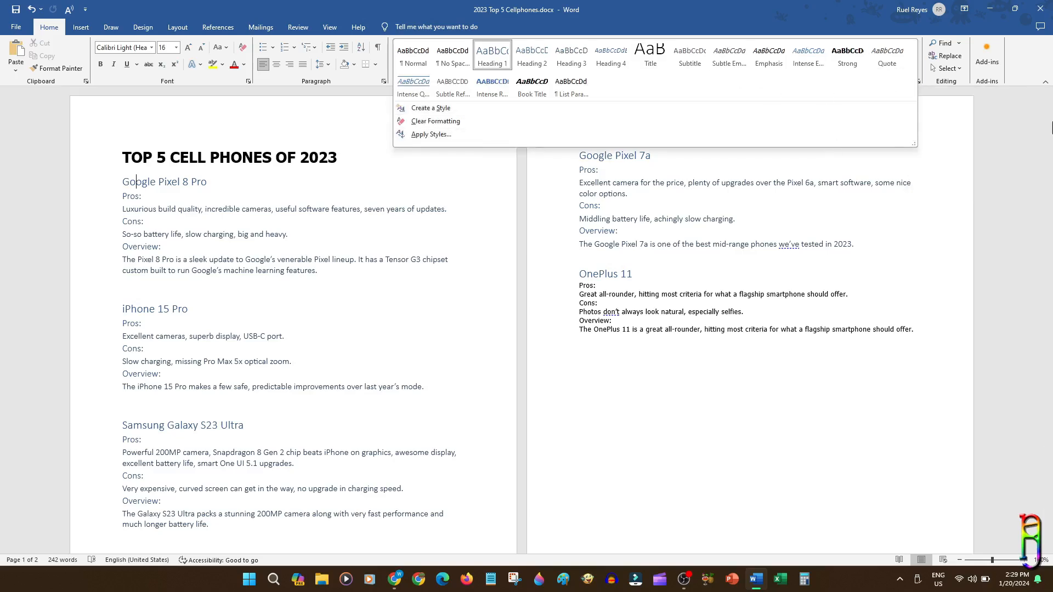
pyautogui.click(171, 196)
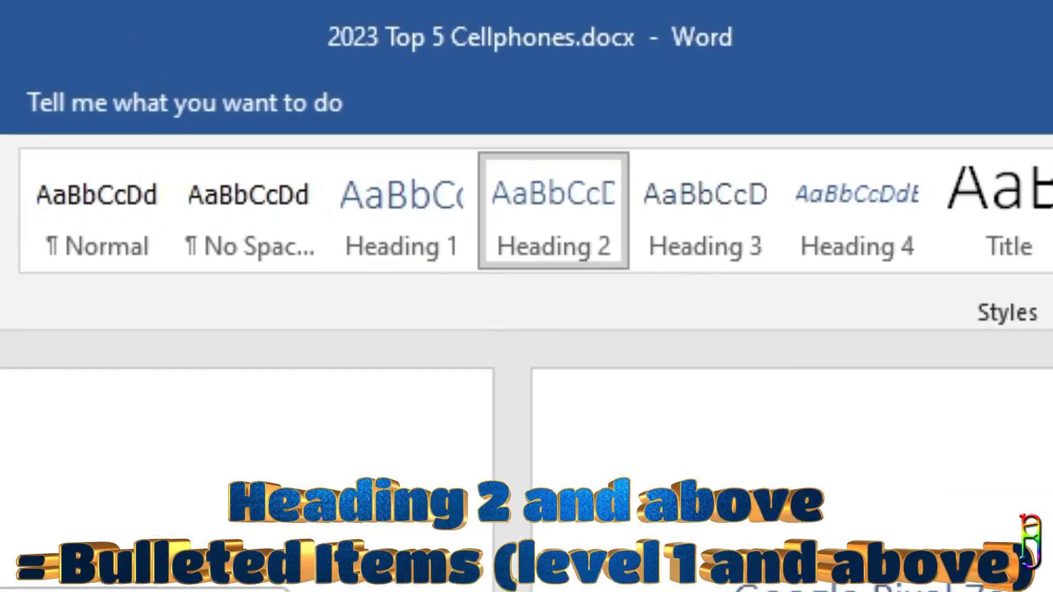
pyautogui.click(704, 211)
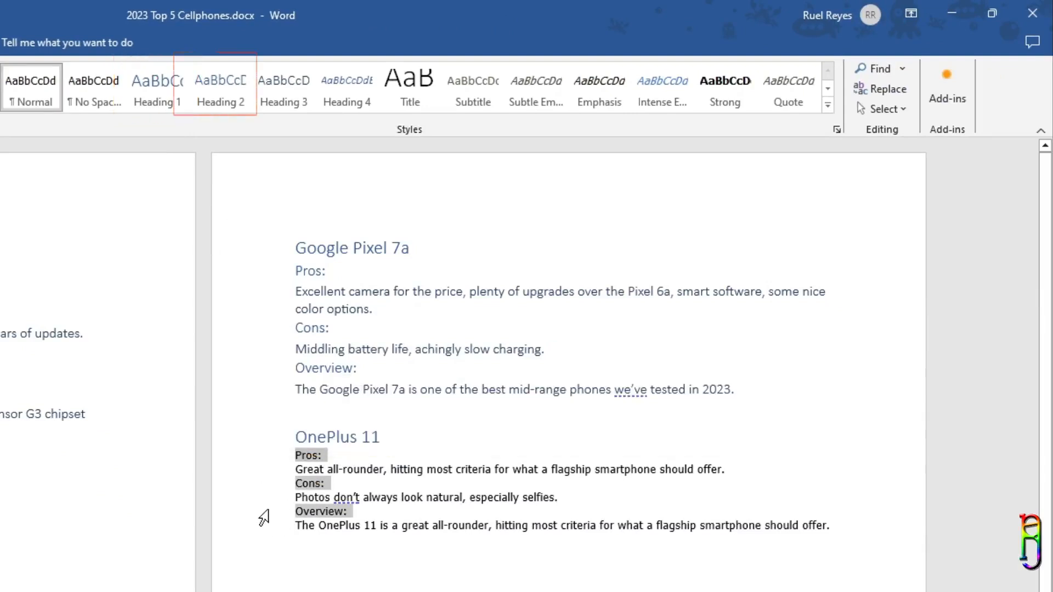
pyautogui.click(220, 87)
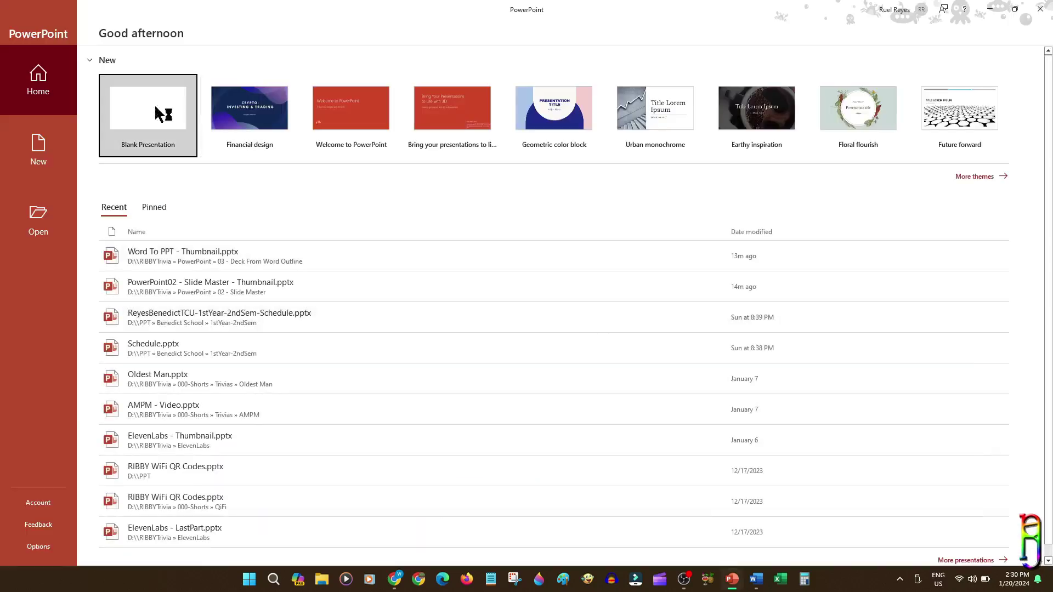
# Create a blank presentation and delete its default title slide
pyautogui.click(148, 115)
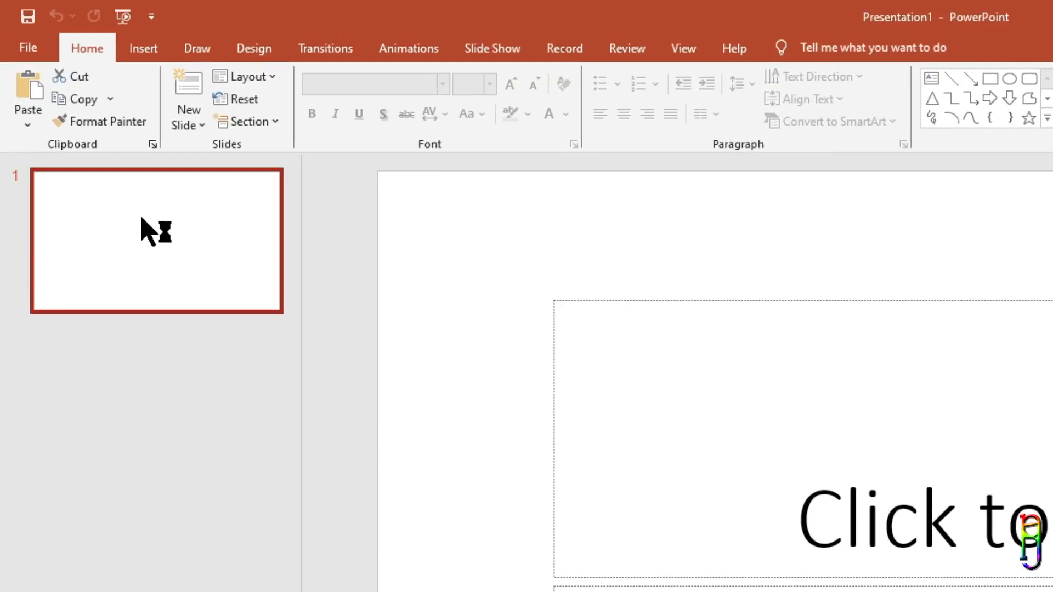
pyautogui.moveTo(159, 221)
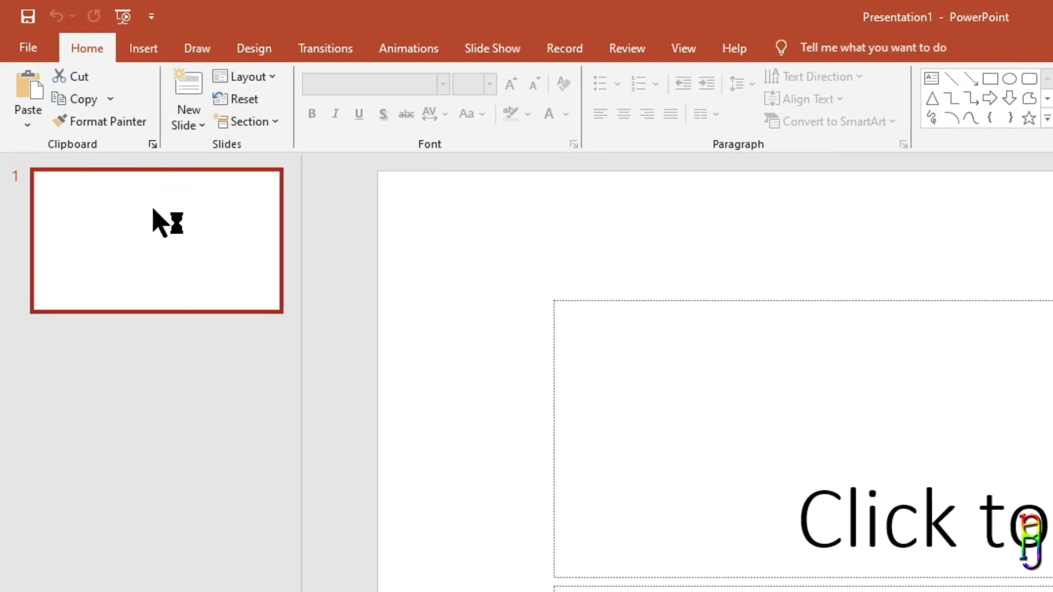
pyautogui.rightClick(161, 222)
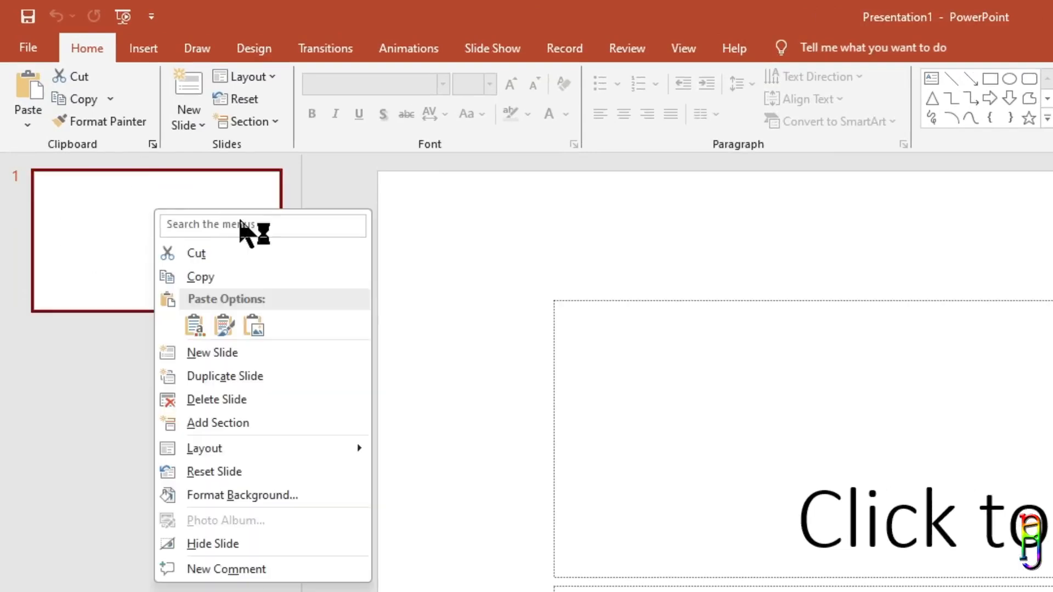
pyautogui.moveTo(267, 410)
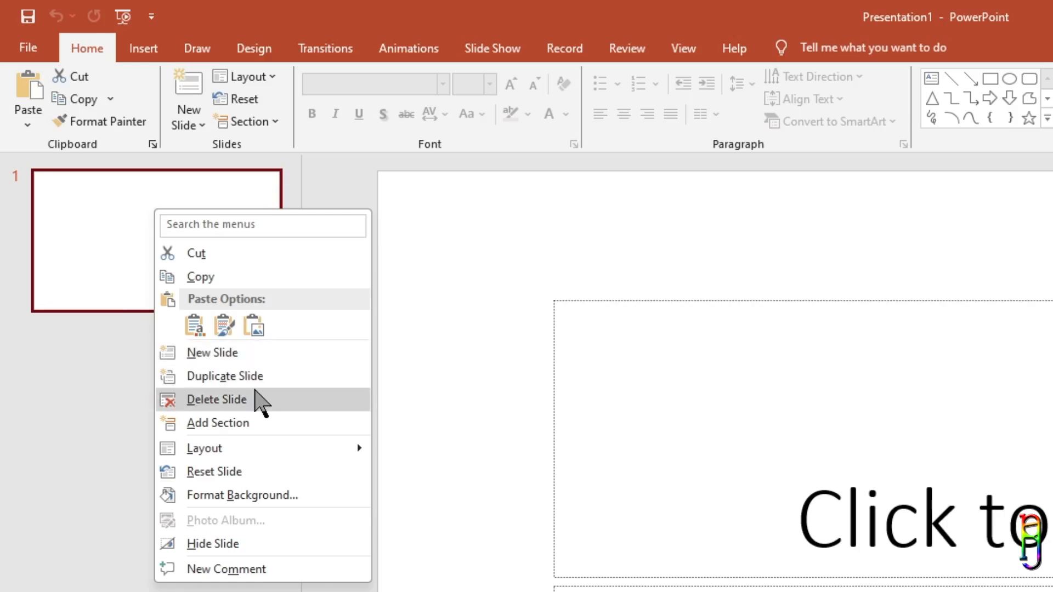
pyautogui.click(216, 400)
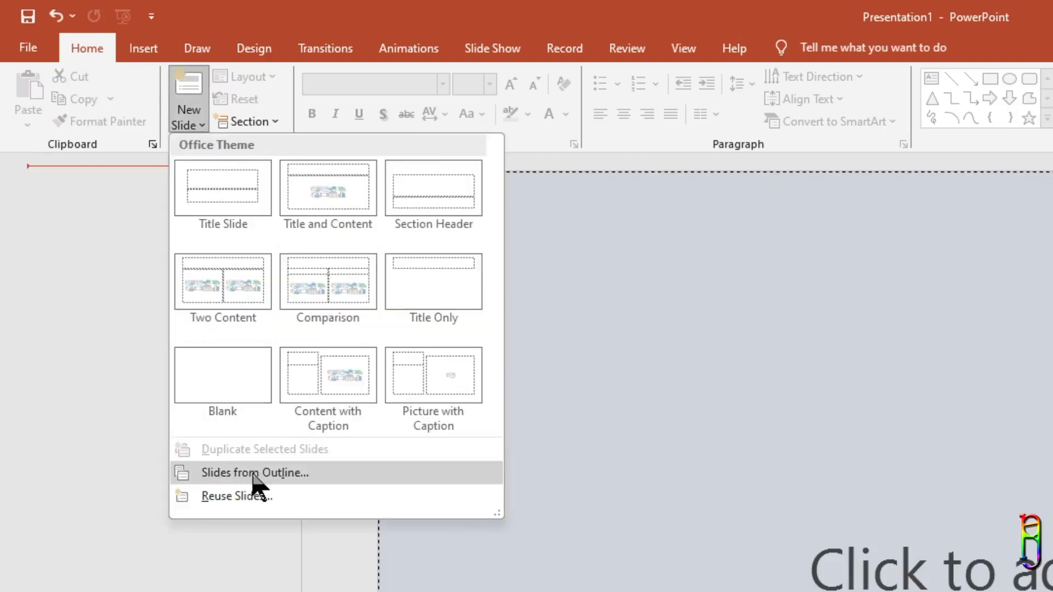
# Build slides from the 2023 Top 5 Cellphones outline, dismissing the file-in-use warning
pyautogui.click(255, 473)
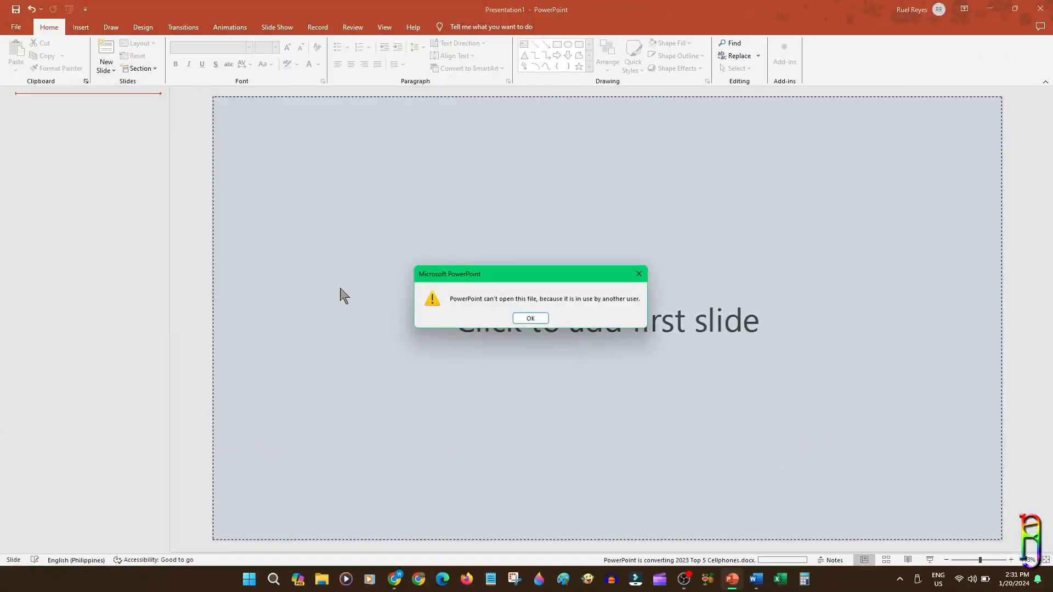
pyautogui.click(531, 318)
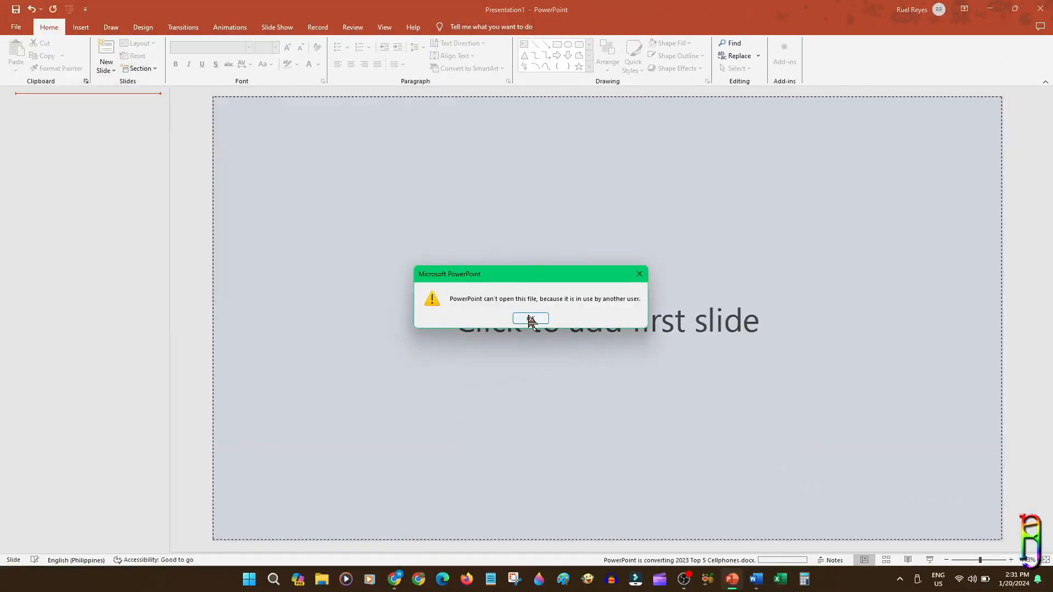
pyautogui.click(530, 318)
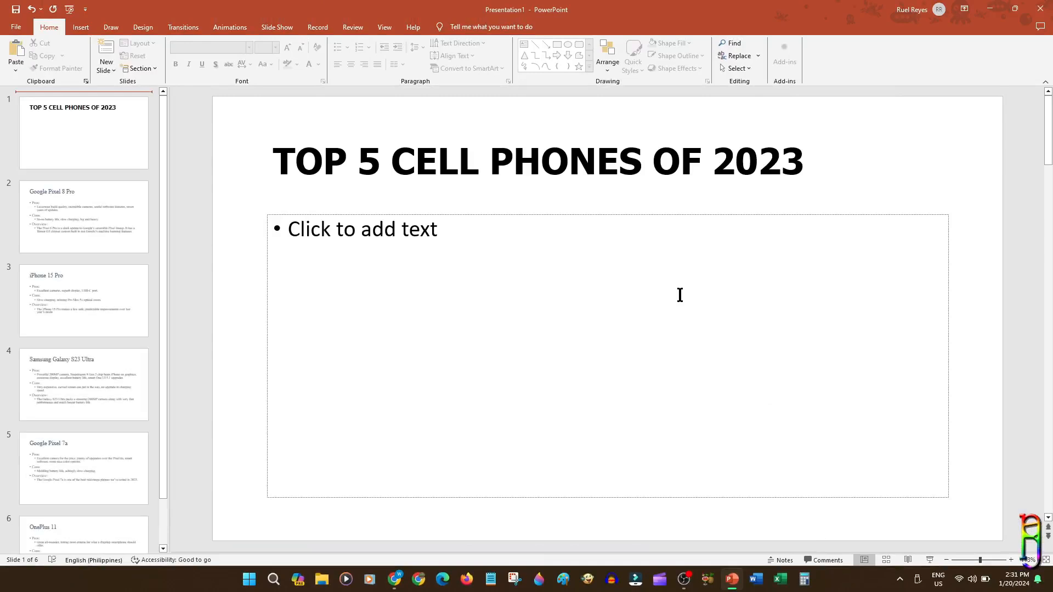
pyautogui.moveTo(399, 193)
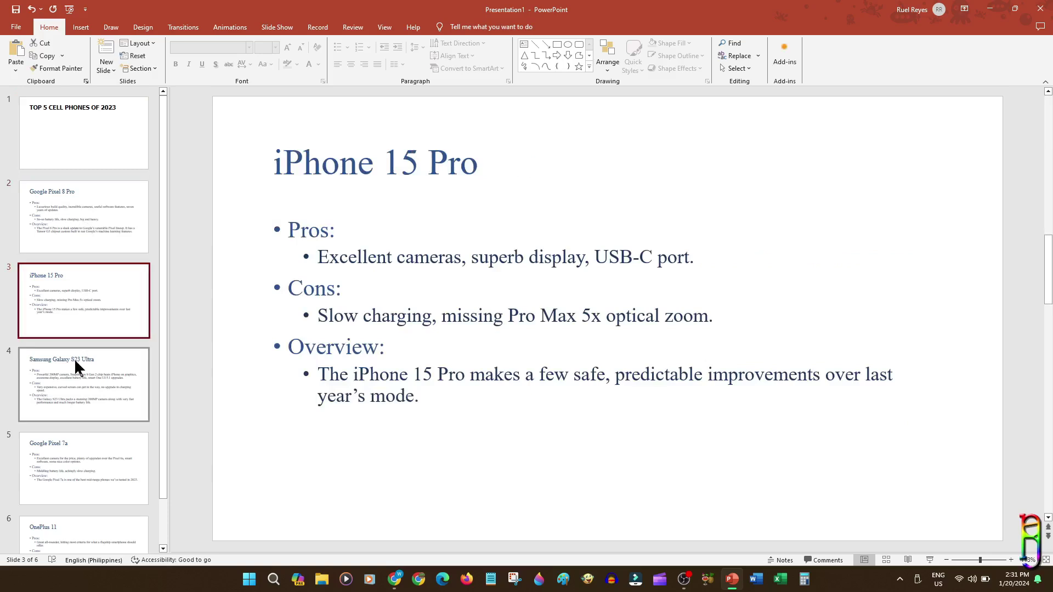
pyautogui.click(84, 384)
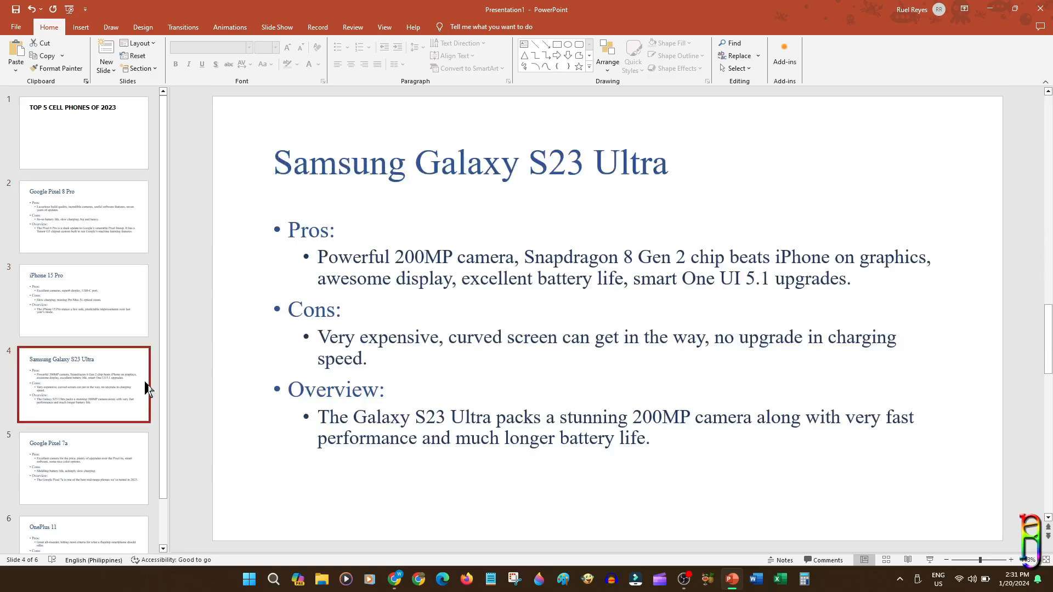
pyautogui.scroll(-3)
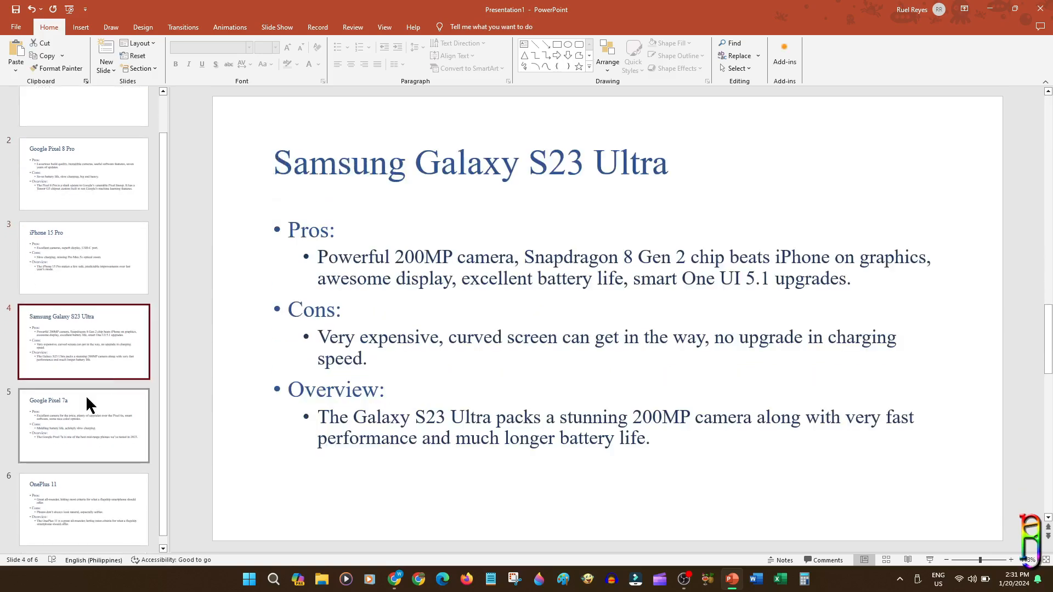
pyautogui.click(83, 418)
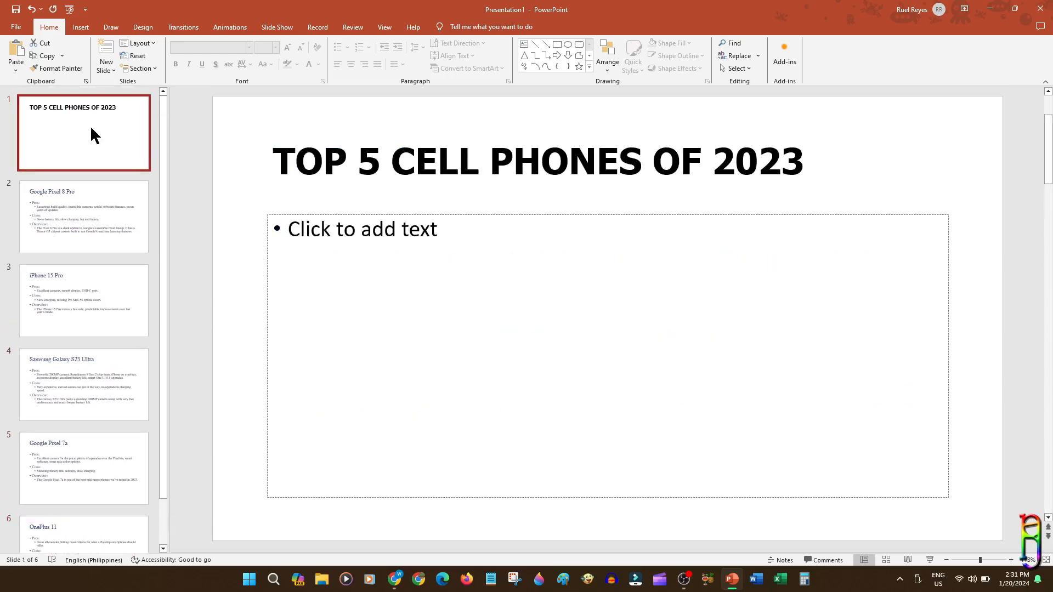
pyautogui.moveTo(459, 208)
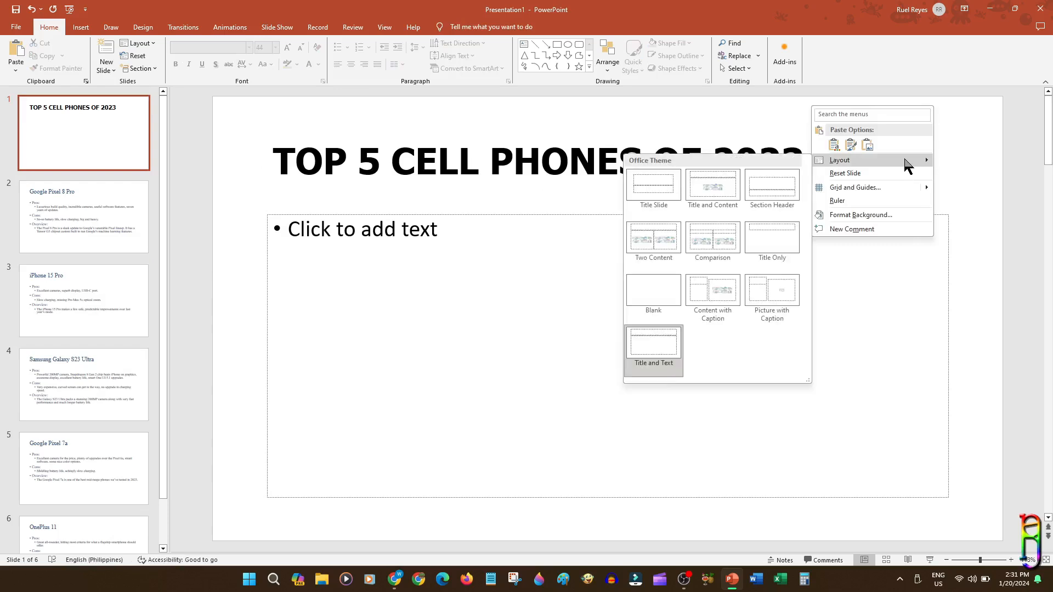
pyautogui.moveTo(656, 196)
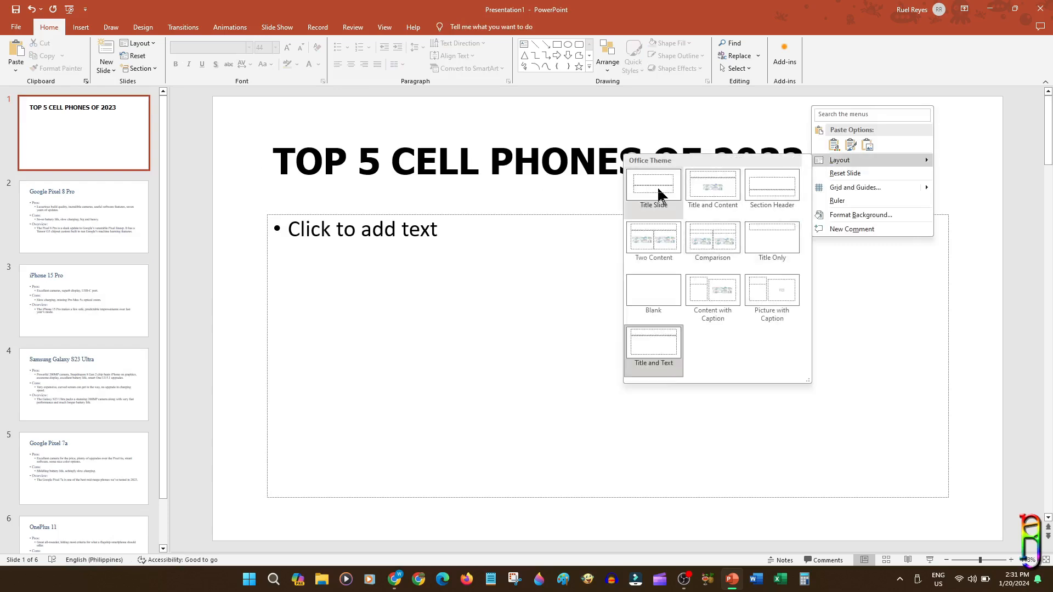
# Apply the Title Slide layout to the TOP 5 CELL PHONES OF 2023 slide
pyautogui.click(653, 184)
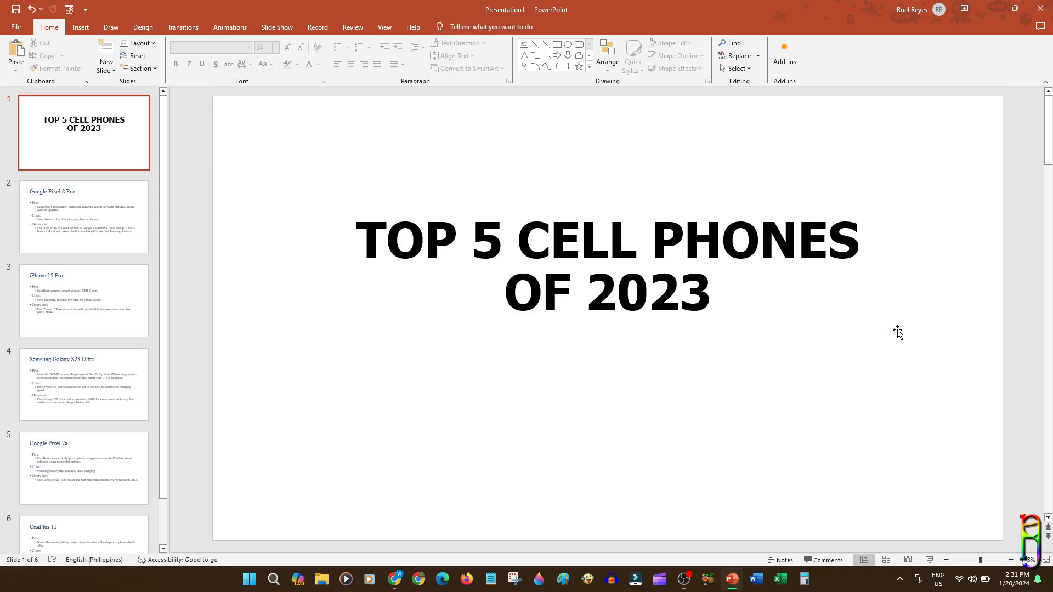
pyautogui.moveTo(199, 73)
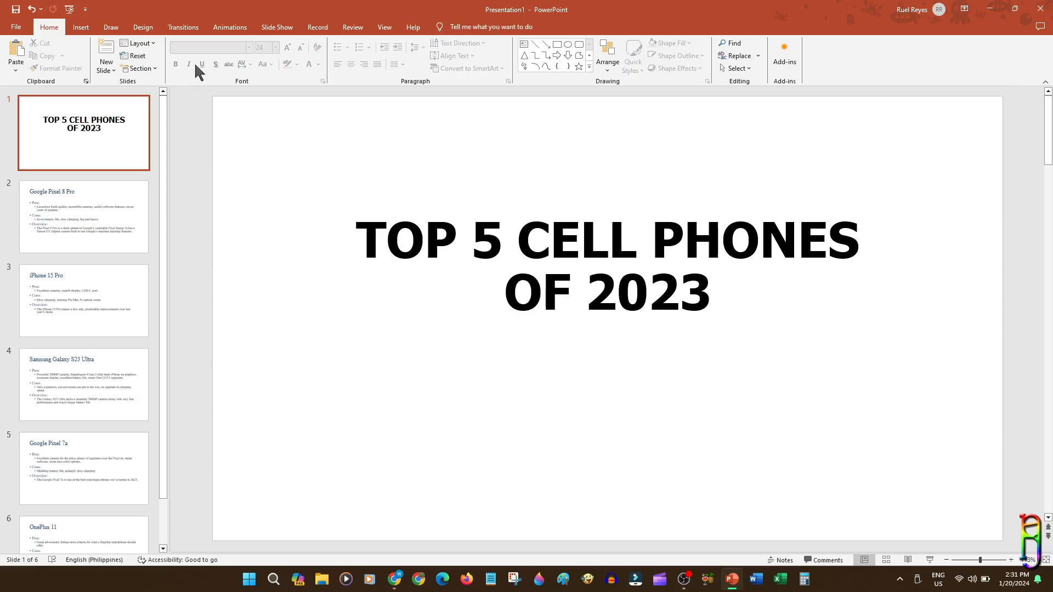
# Preview Design themes and apply the blue-and-gray angled-stripe theme to all slides
pyautogui.click(142, 27)
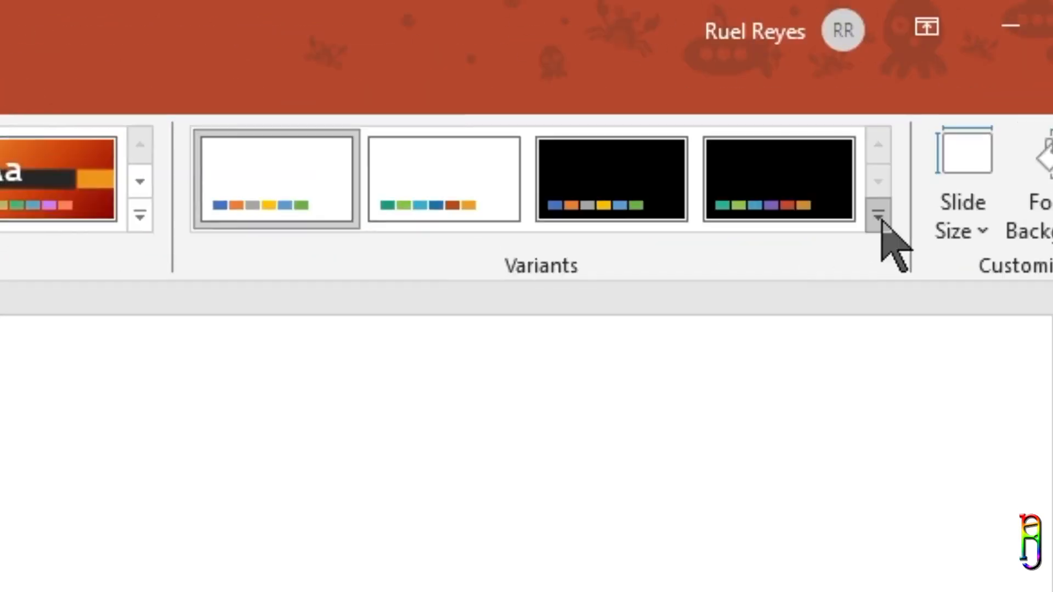
pyautogui.click(878, 225)
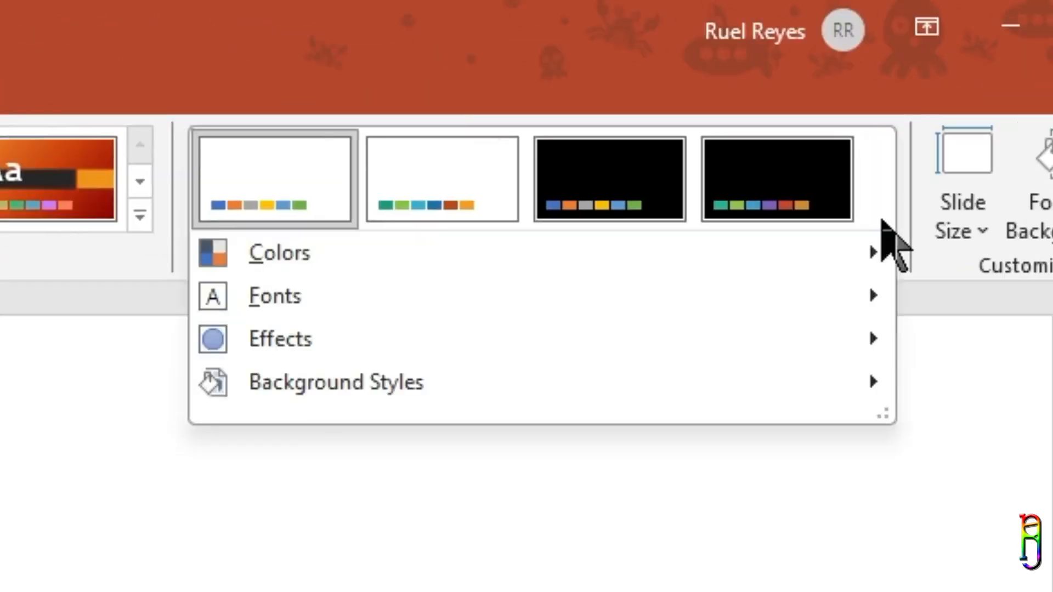
pyautogui.moveTo(418, 307)
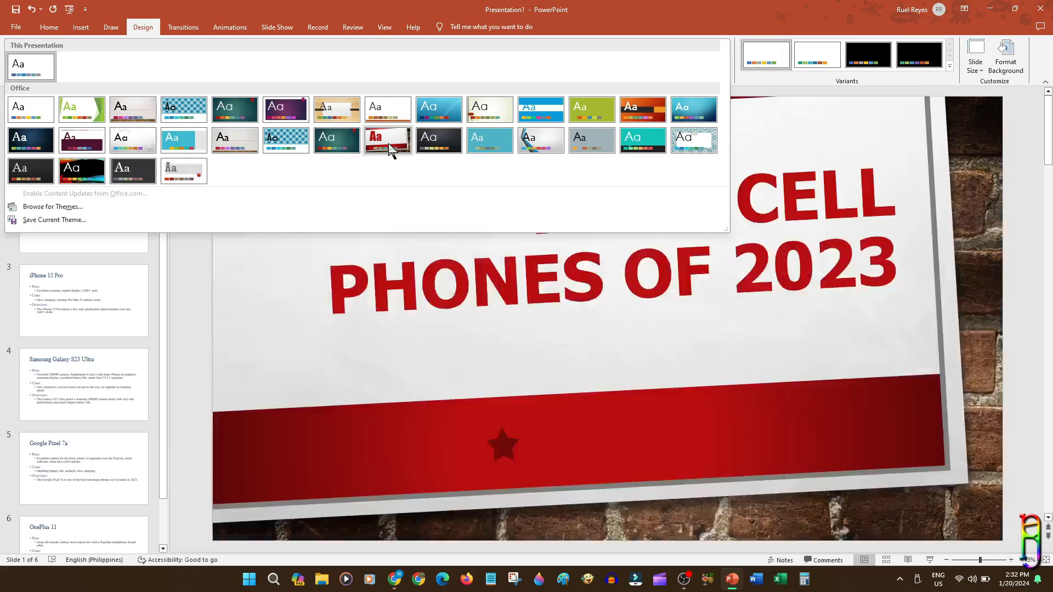
pyautogui.click(235, 109)
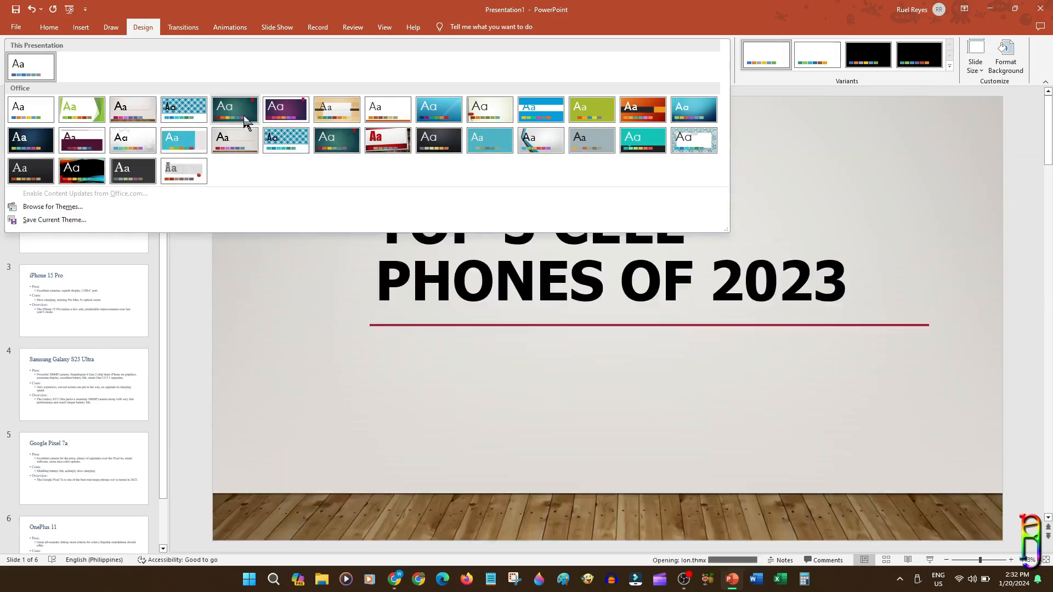
pyautogui.click(82, 109)
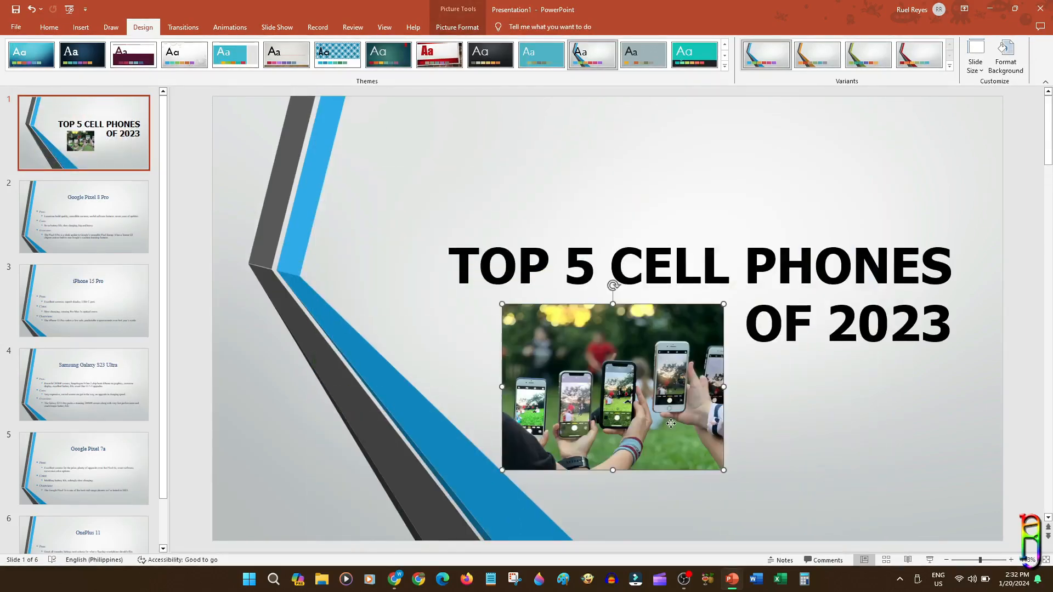
# View the themed Google Pixel 8 Pro slide and restore down the PowerPoint window
pyautogui.click(84, 216)
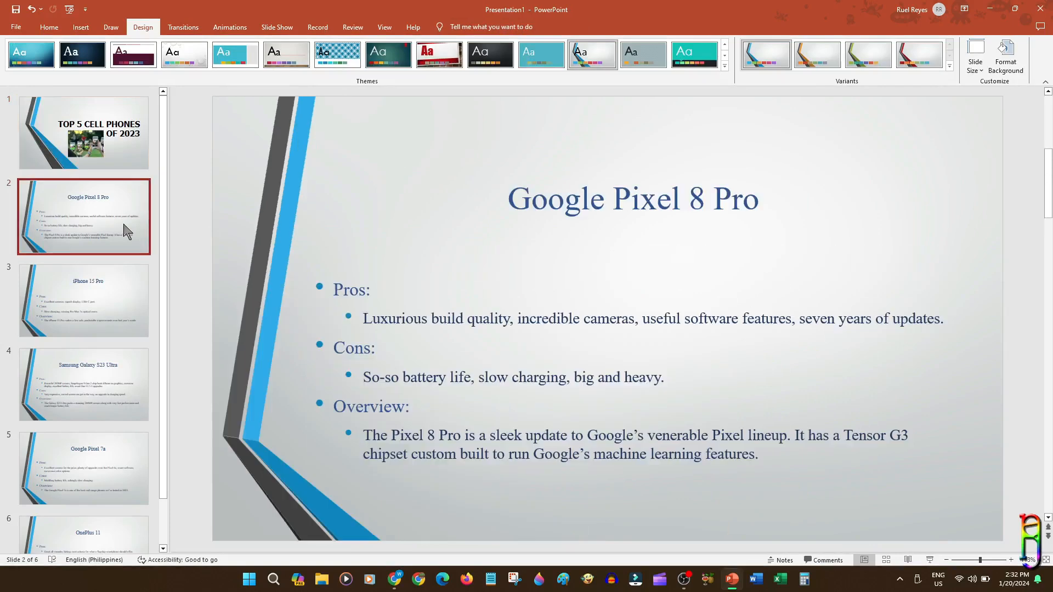
pyautogui.moveTo(617, 269)
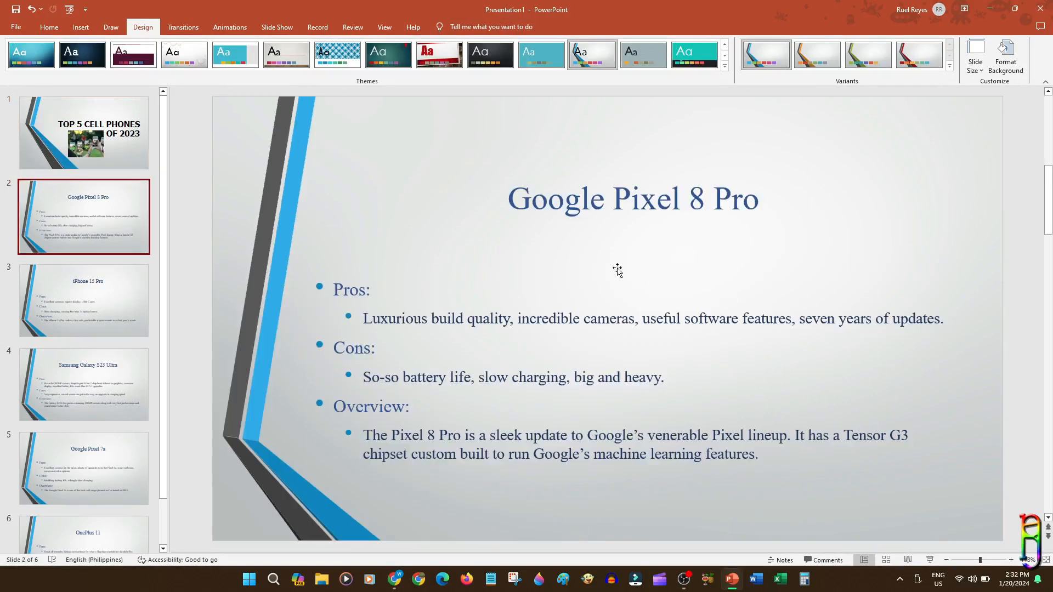
pyautogui.moveTo(805, 352)
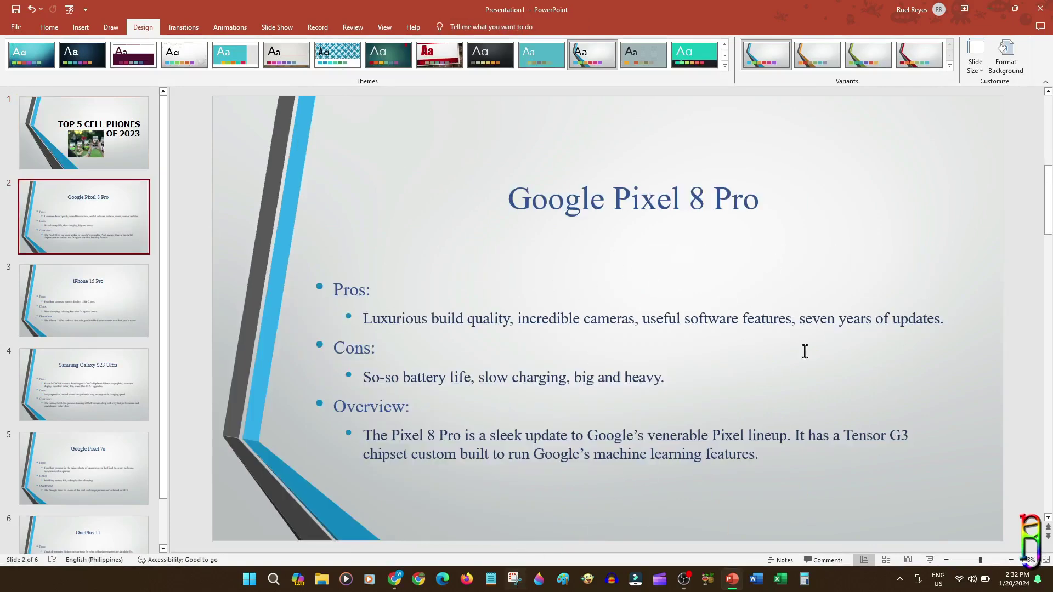
pyautogui.click(995, 8)
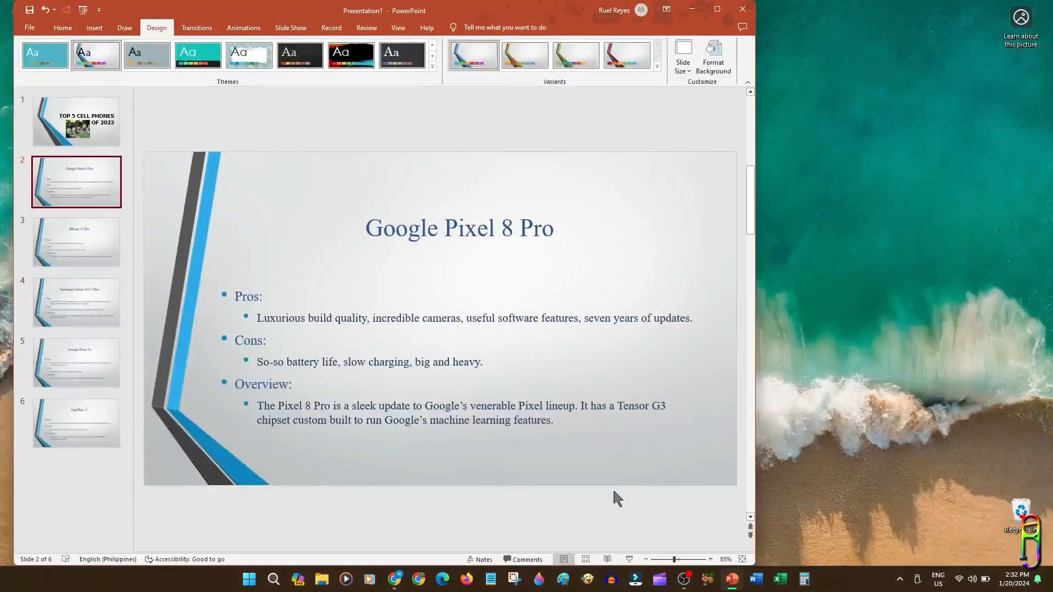
pyautogui.moveTo(755, 579)
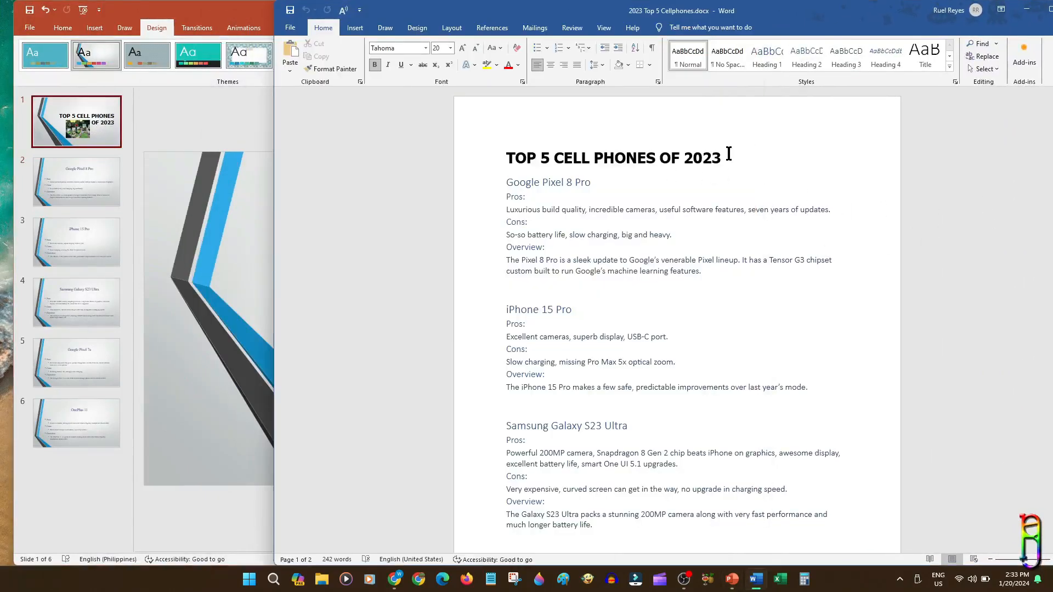
# Check the outline's line styles, including the iPhone 15 Pro heading, against the Google Pixel 8 Pro slide
pyautogui.tripleClick(614, 158)
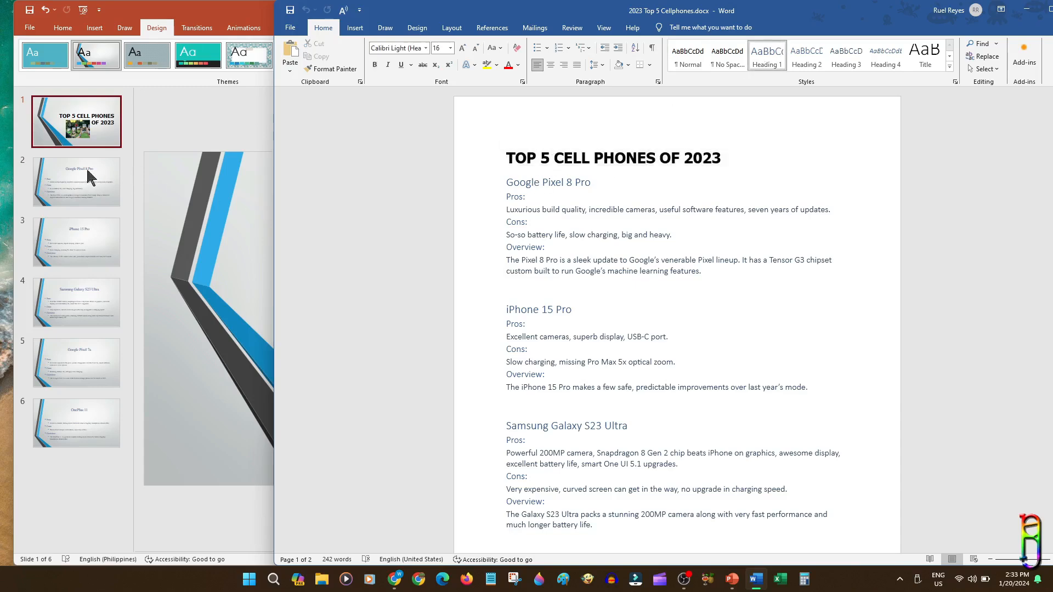
pyautogui.click(77, 181)
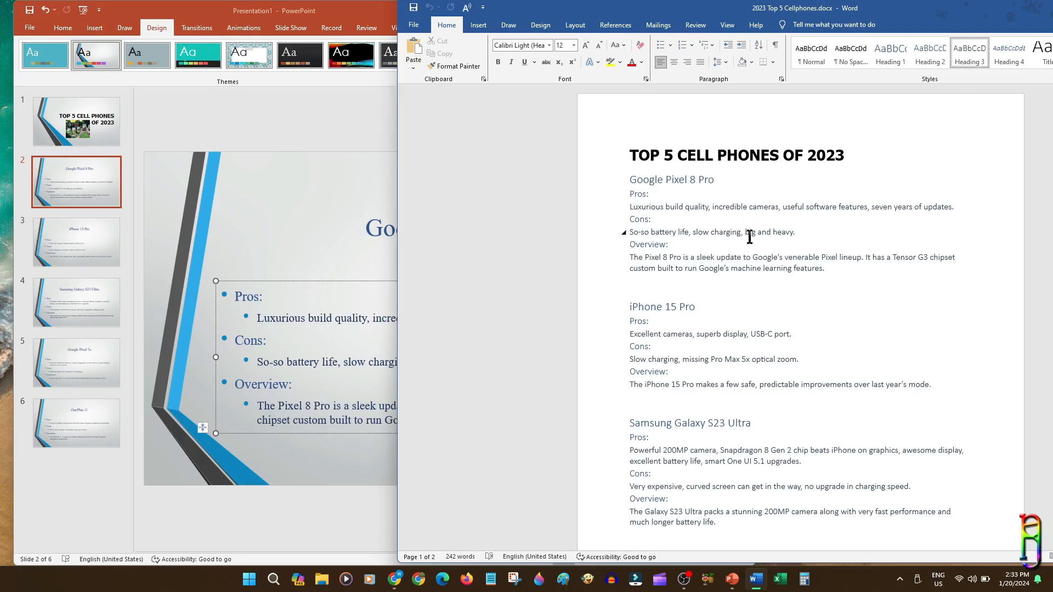
pyautogui.moveTo(629, 257); pyautogui.dragTo(824, 269)
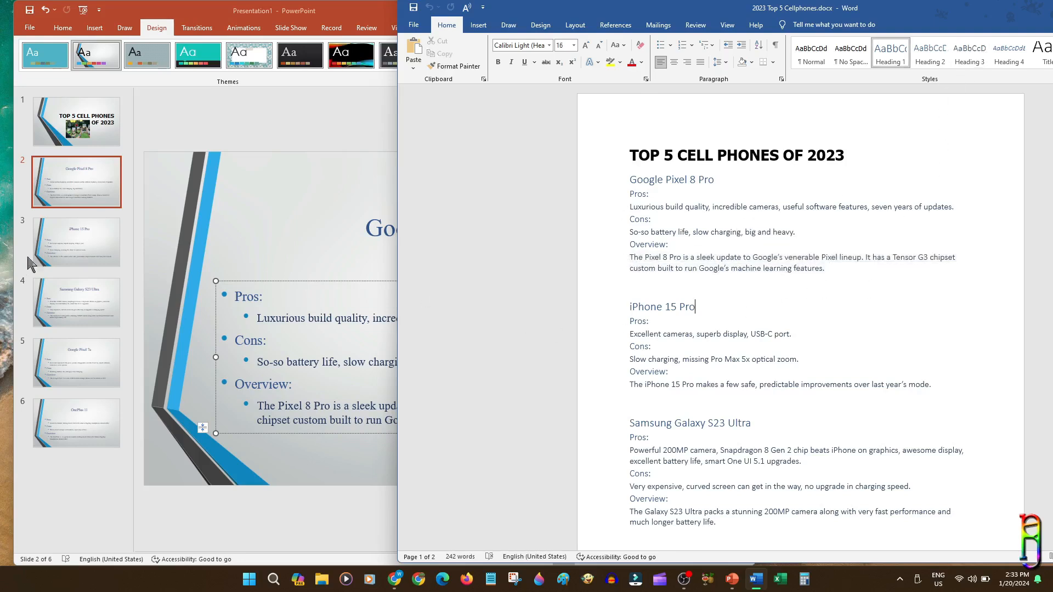
# Compare the iPhone 15 Pro and OnePlus 11 slides against the Word outline, then open File
pyautogui.click(77, 242)
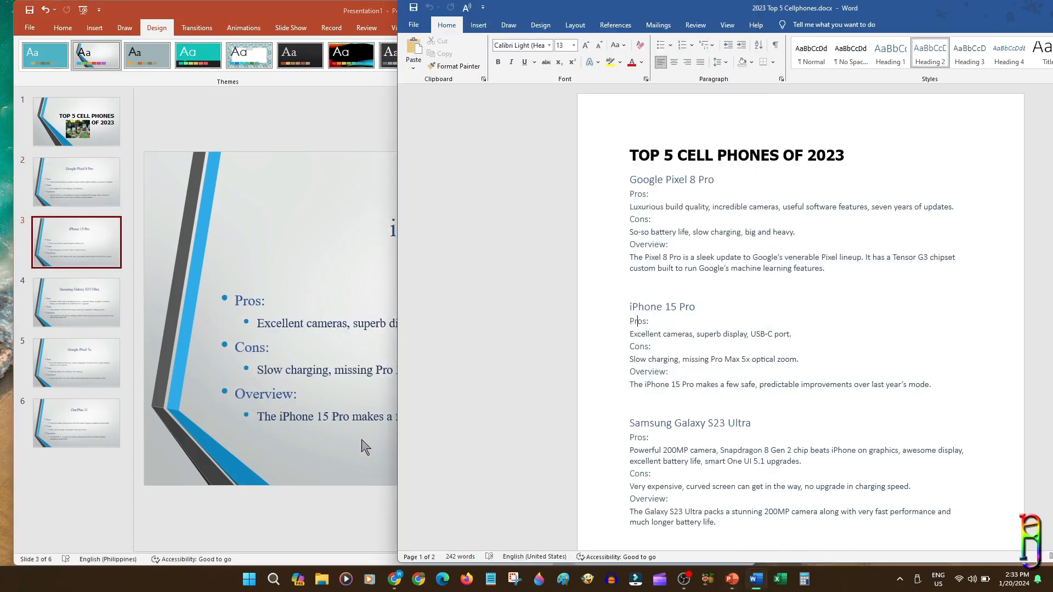
pyautogui.click(76, 302)
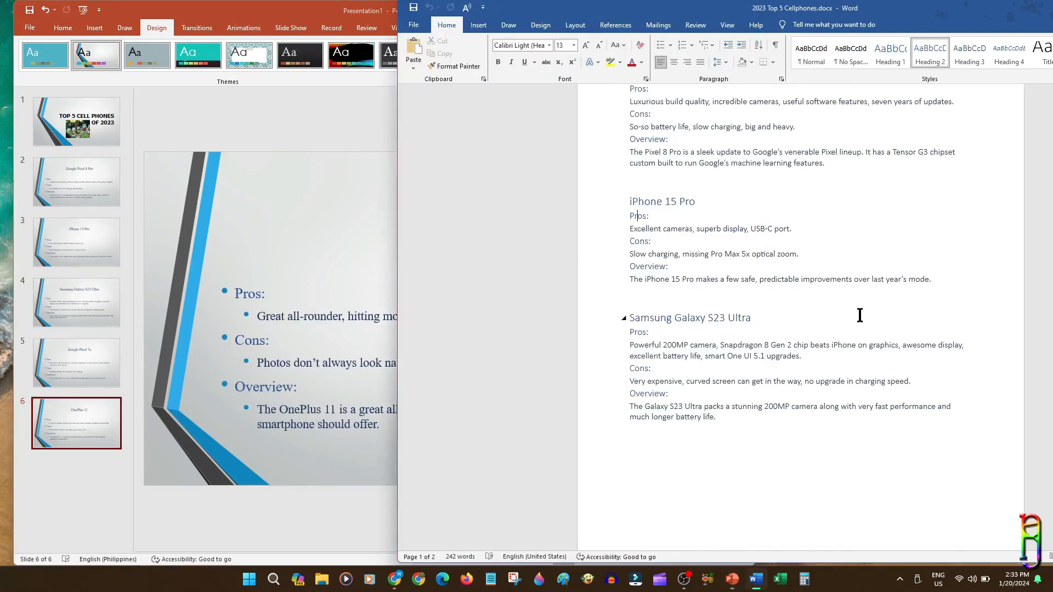
pyautogui.scroll(-3)
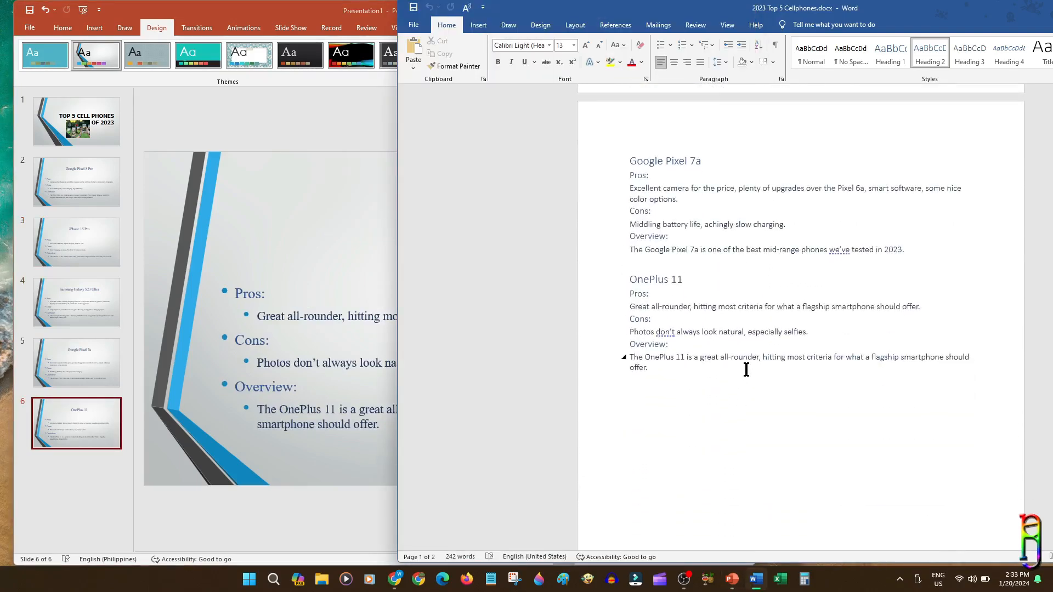
pyautogui.moveTo(628, 278); pyautogui.dragTo(651, 368)
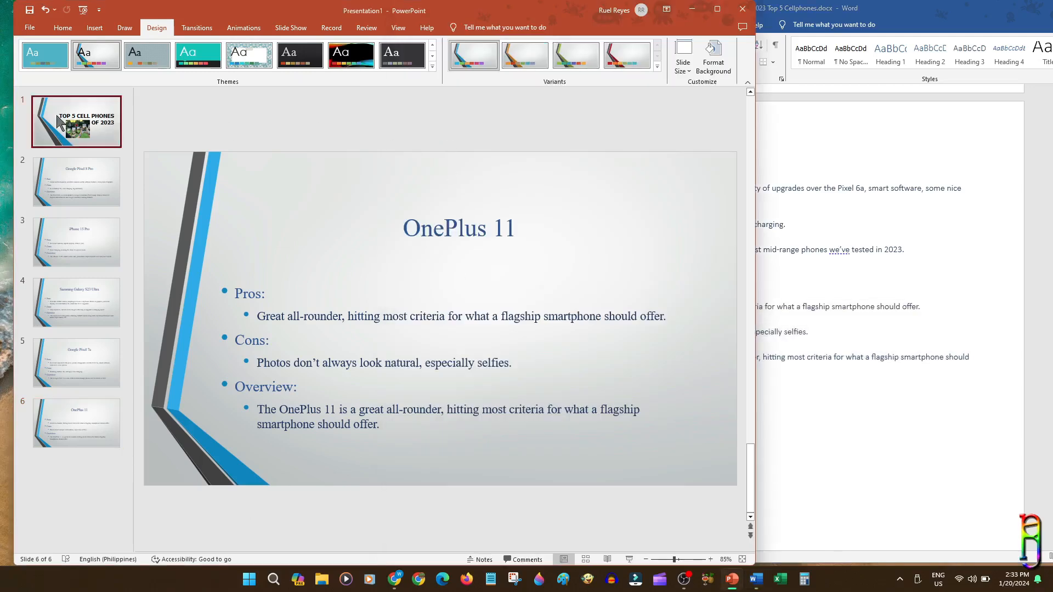
pyautogui.click(76, 181)
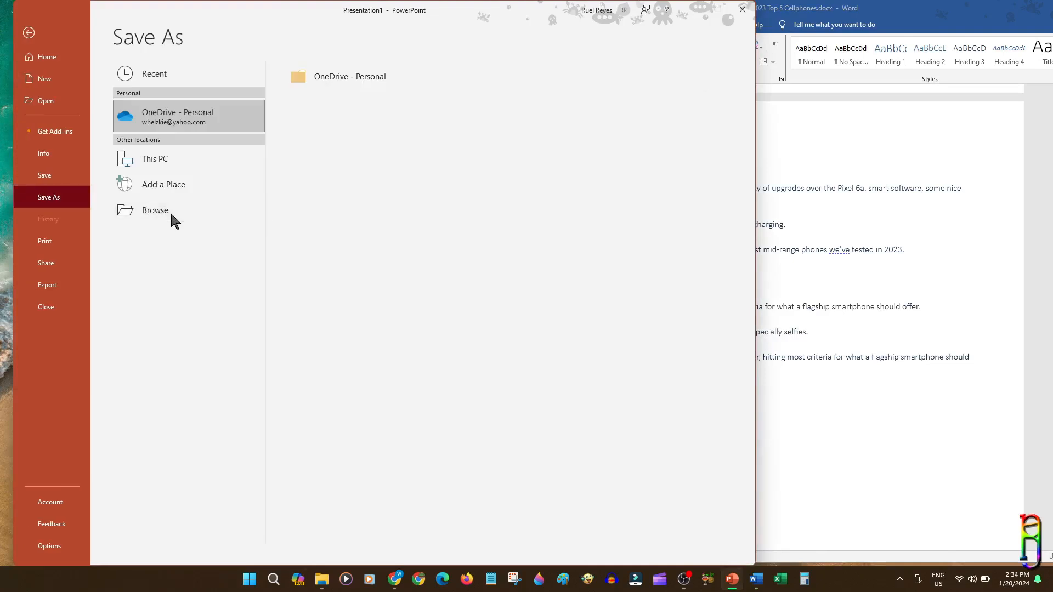
# Browse to the Deck From Word Outline folder and save the phone deck as 'Sample 1'
pyautogui.click(155, 210)
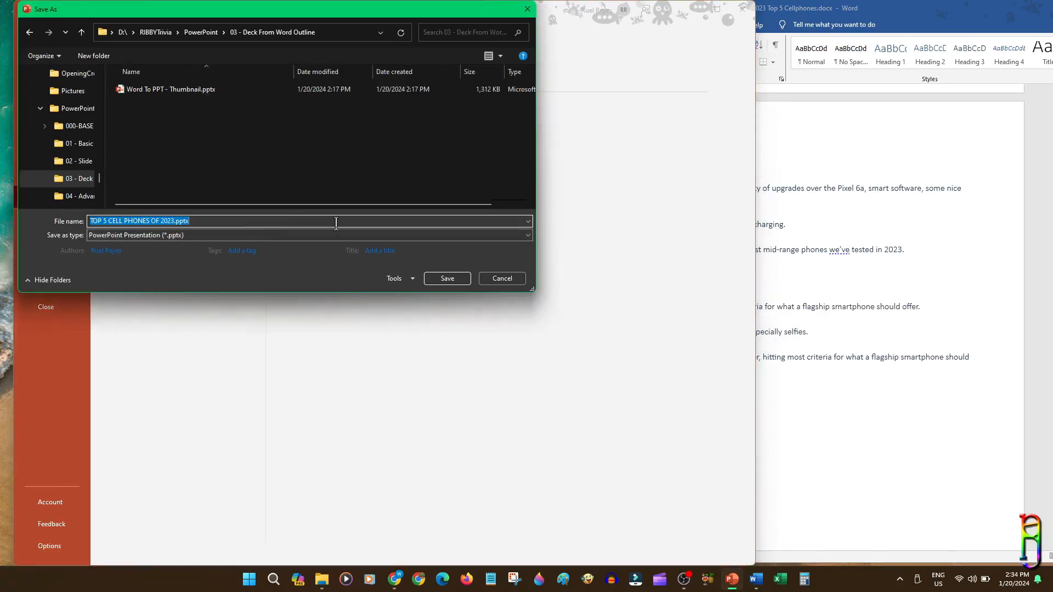
pyautogui.click(447, 278)
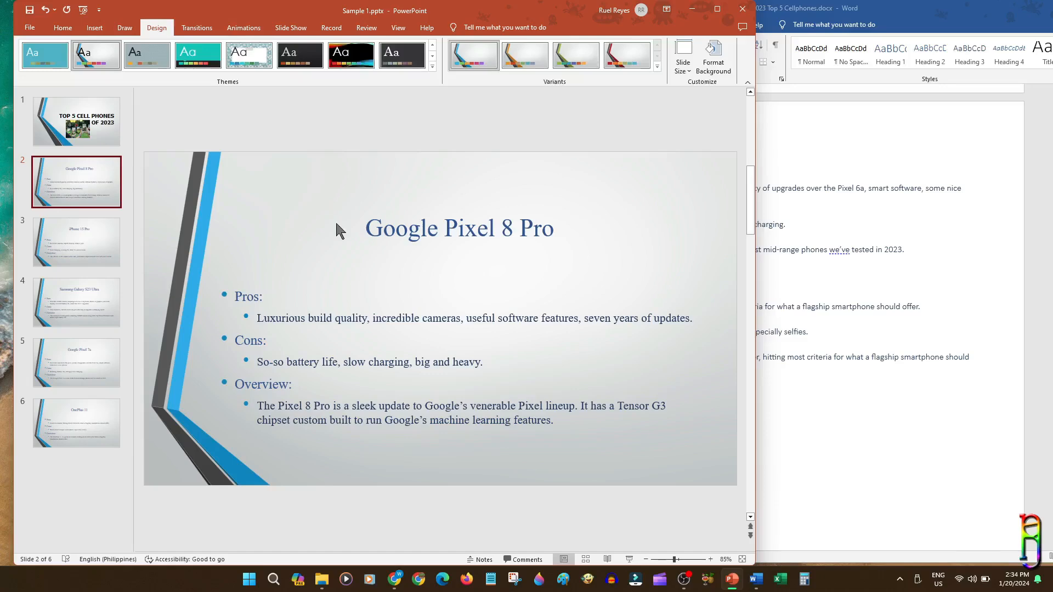
pyautogui.moveTo(472, 206)
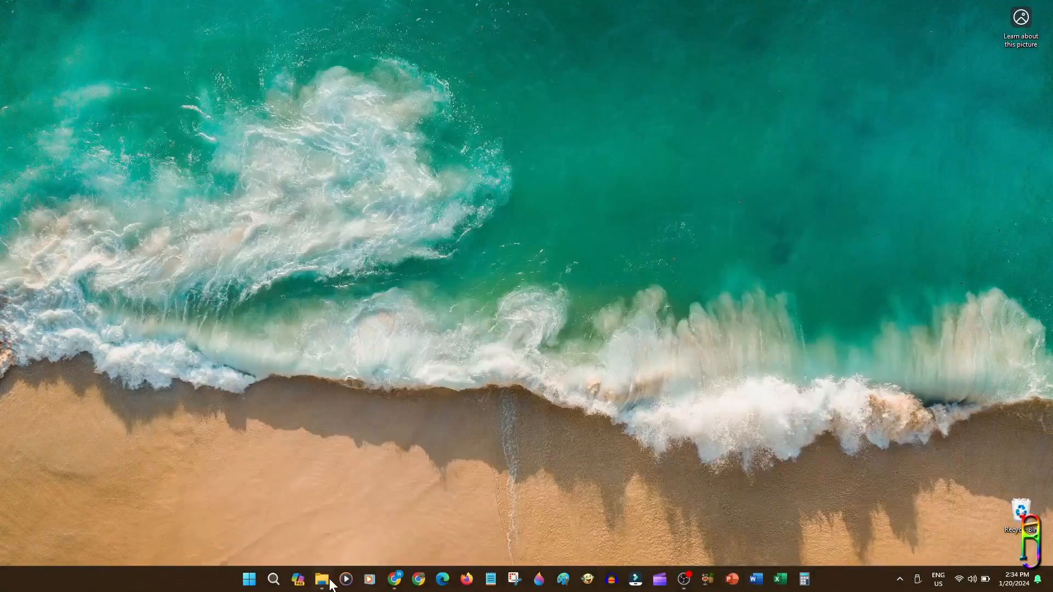
# Open 'Work Life Balance - Outline.docx' from File Explorer and scroll through its headings
pyautogui.click(321, 579)
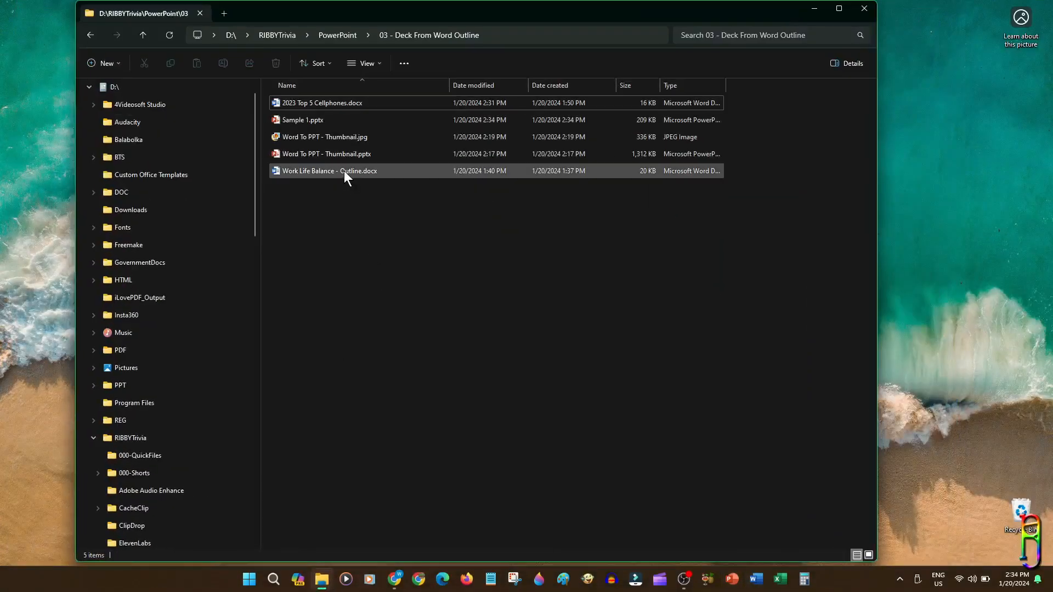
pyautogui.doubleClick(328, 170)
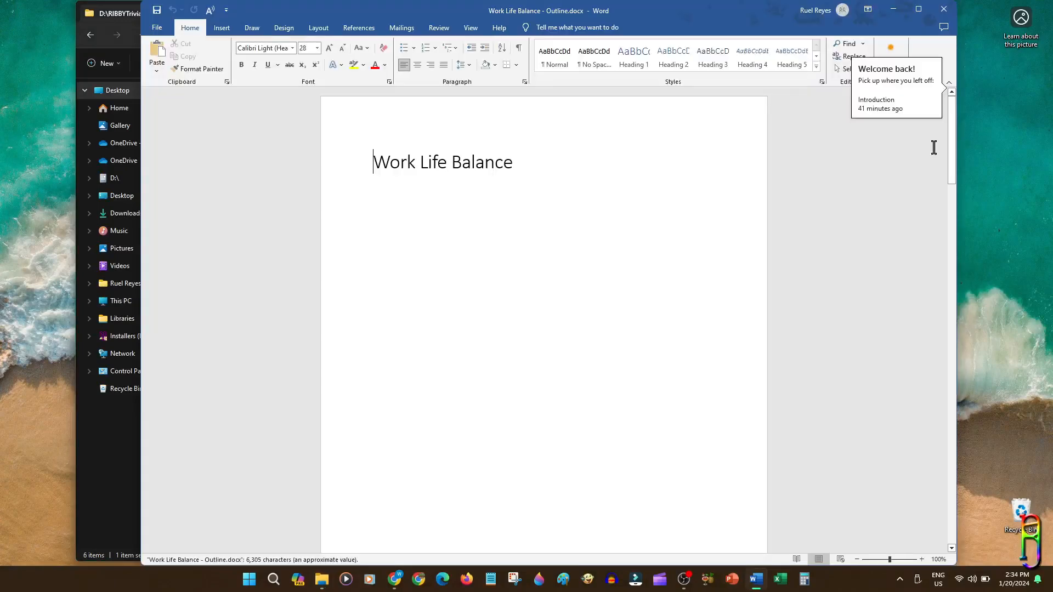
pyautogui.scroll(-3)
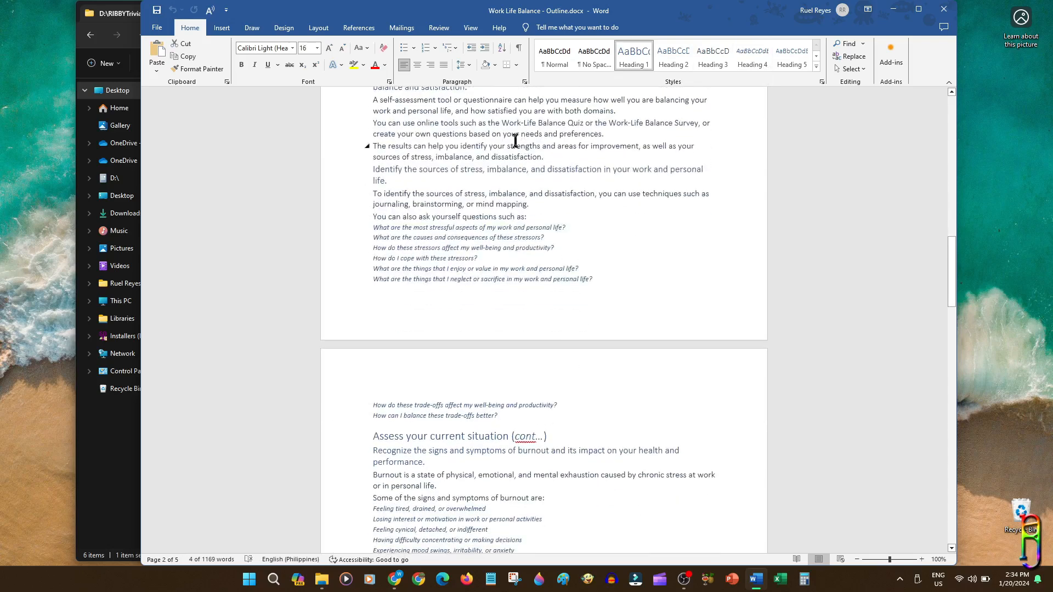
pyautogui.scroll(-3)
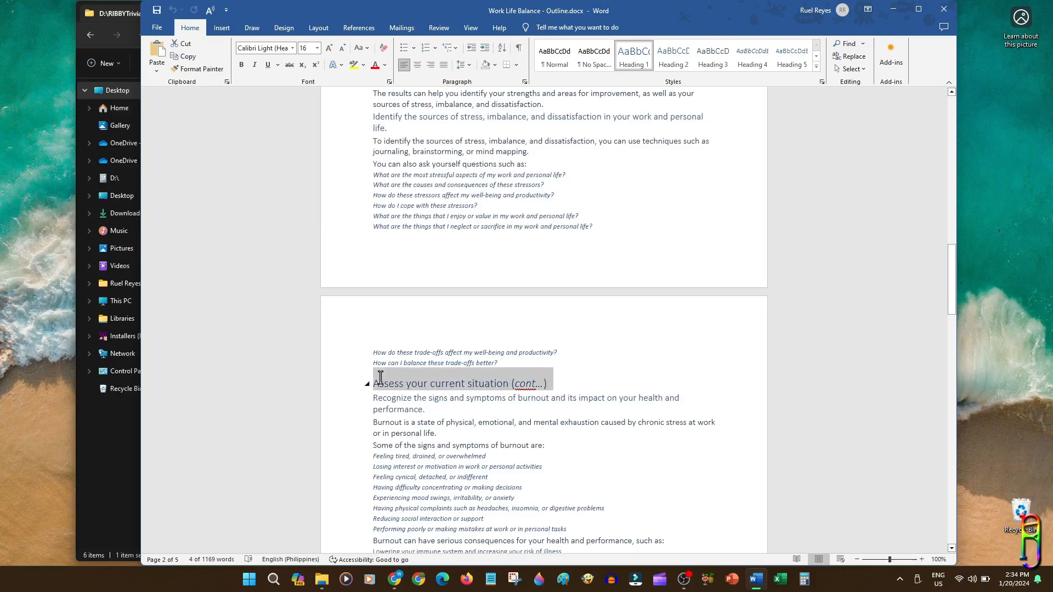
pyautogui.scroll(-3)
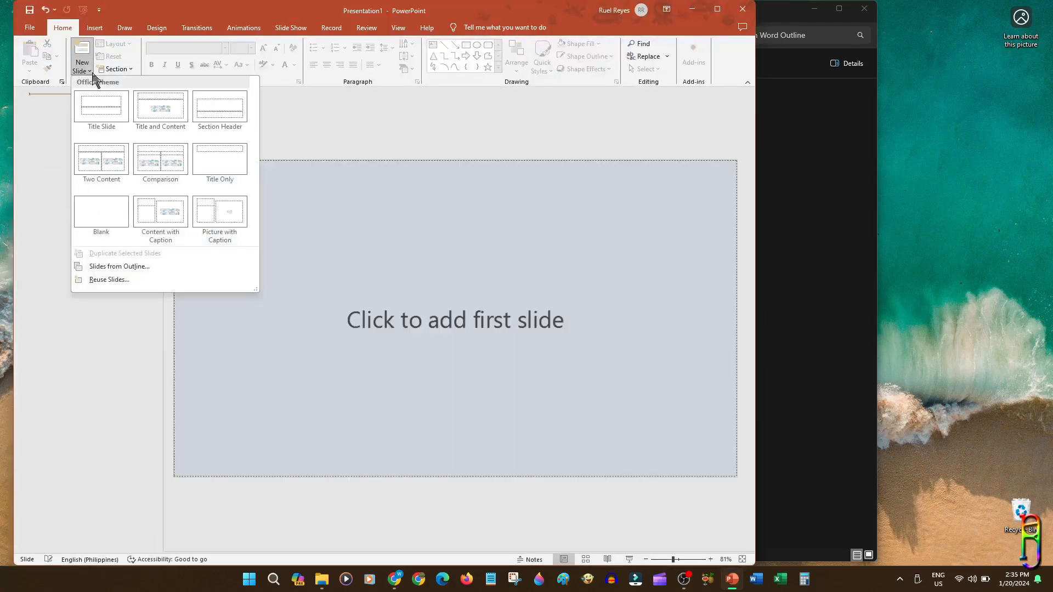
pyautogui.moveTo(128, 267)
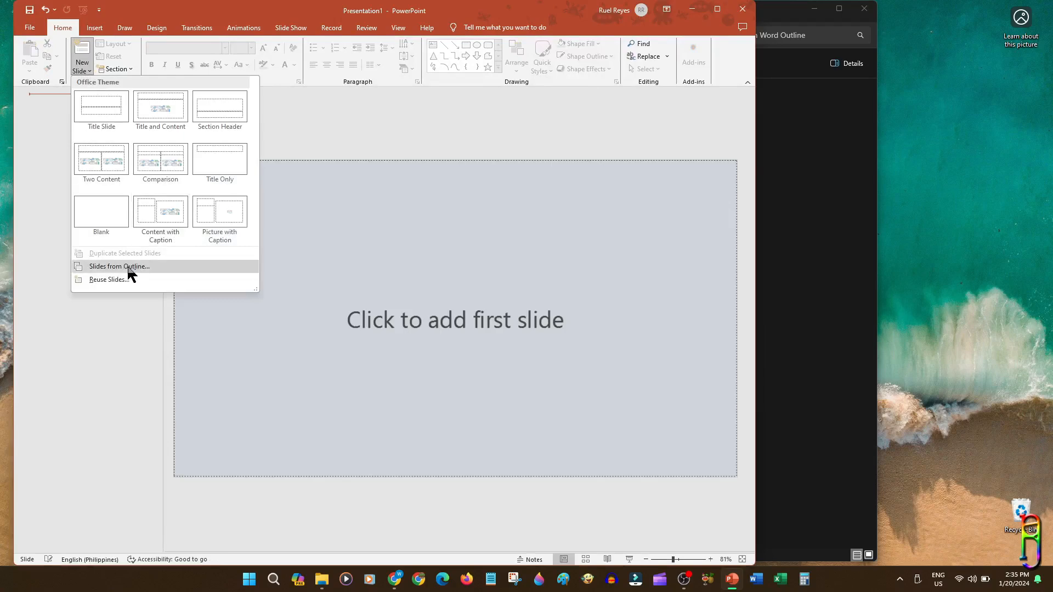
# Import six slides from 'Work Life Balance - Outline.docx' using Slides from Outline
pyautogui.click(118, 266)
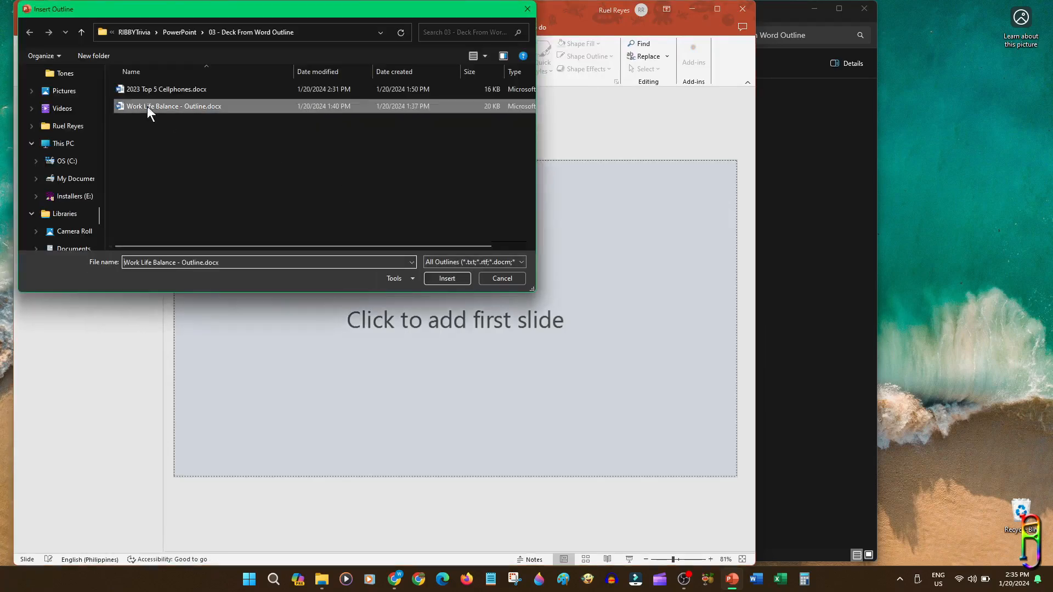
pyautogui.click(446, 278)
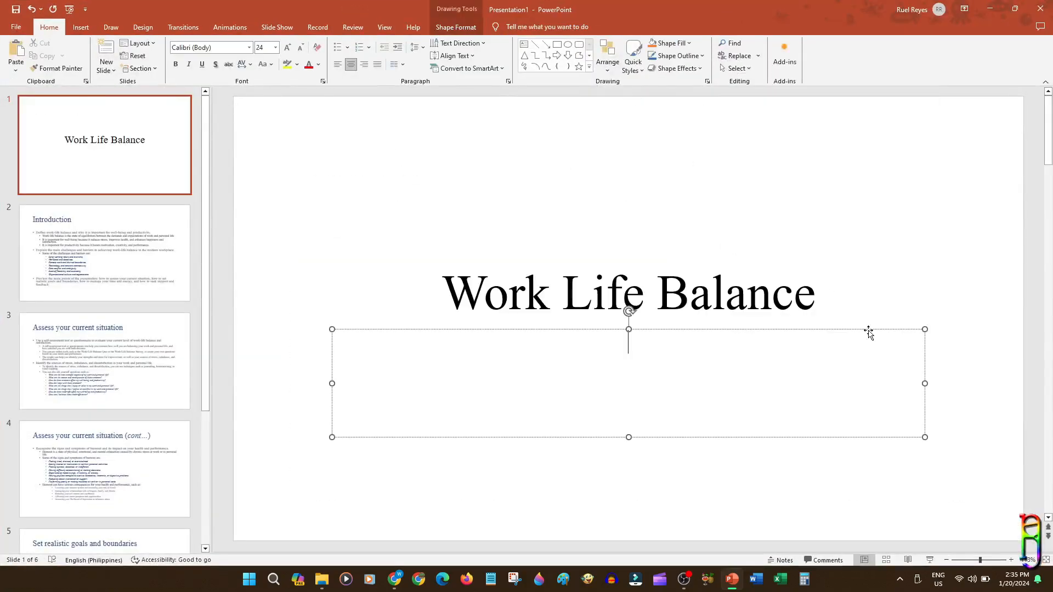
# Apply the red brick-wall theme, then preview the Introduction and 'Assess your current situation' slides
pyautogui.click(142, 27)
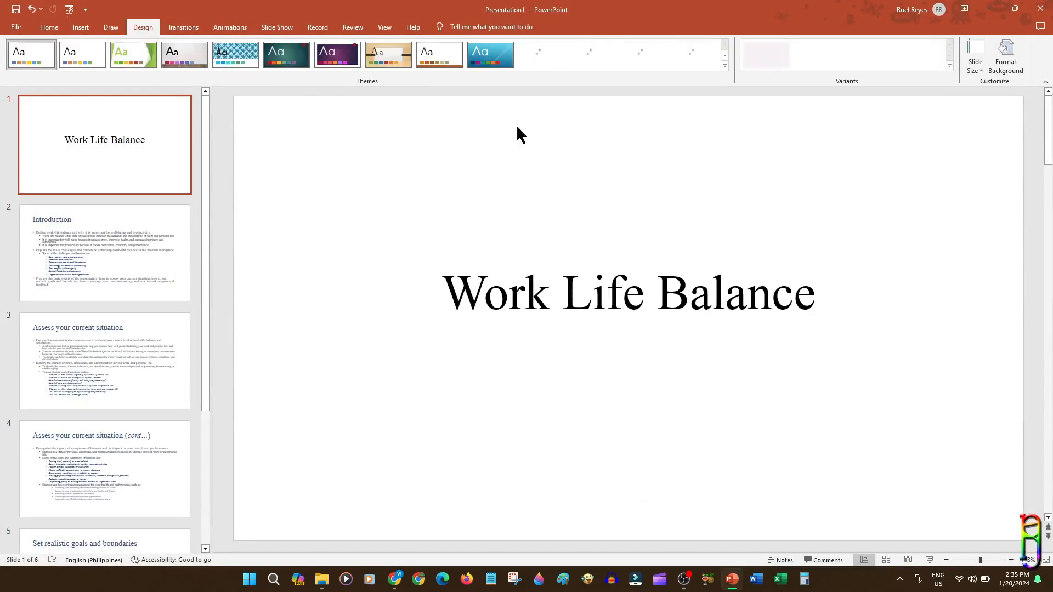
pyautogui.click(724, 66)
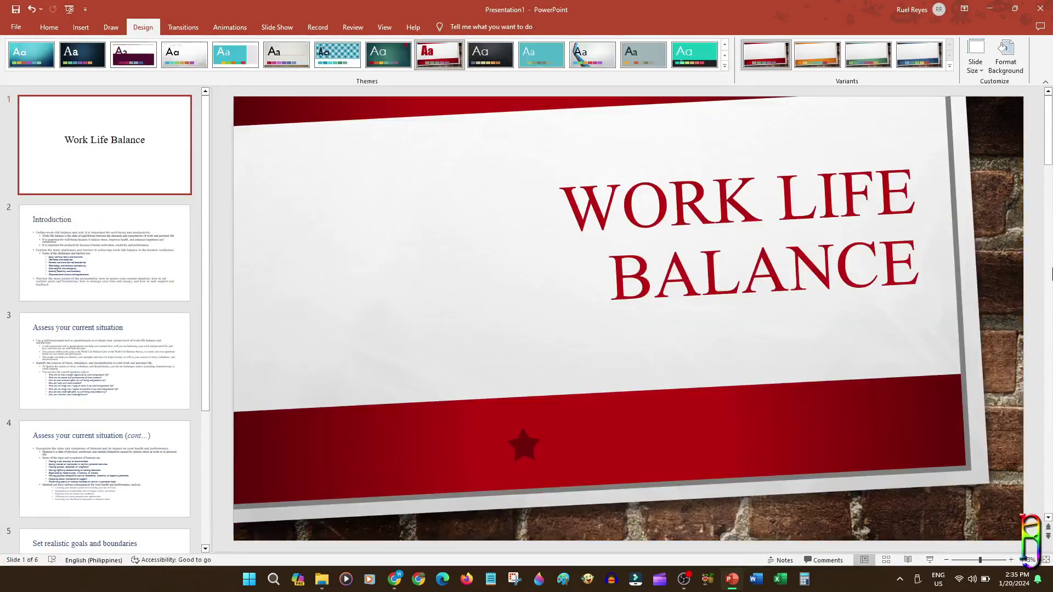
pyautogui.click(439, 54)
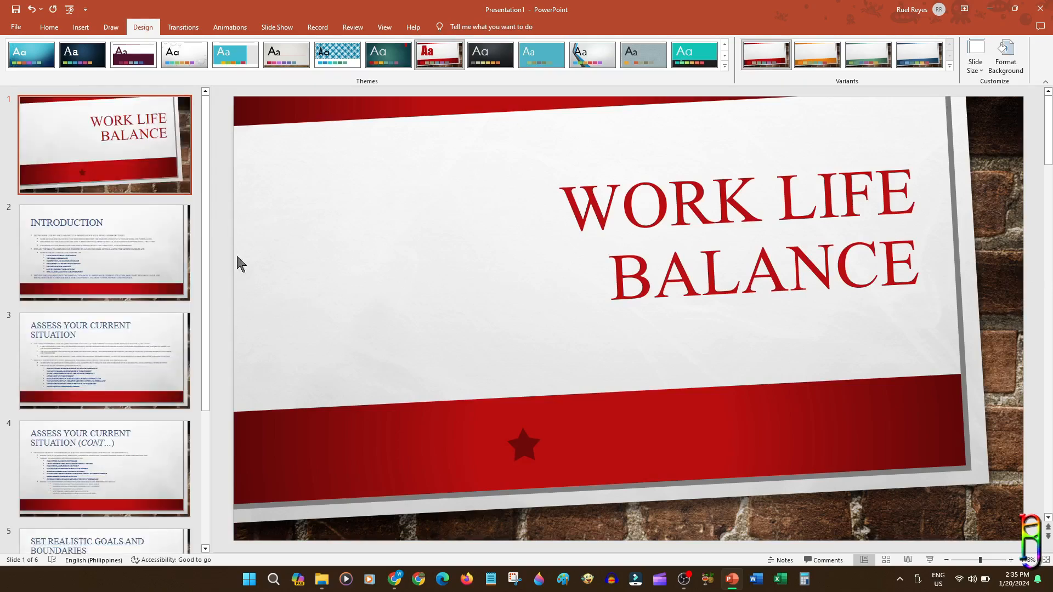
pyautogui.moveTo(136, 232)
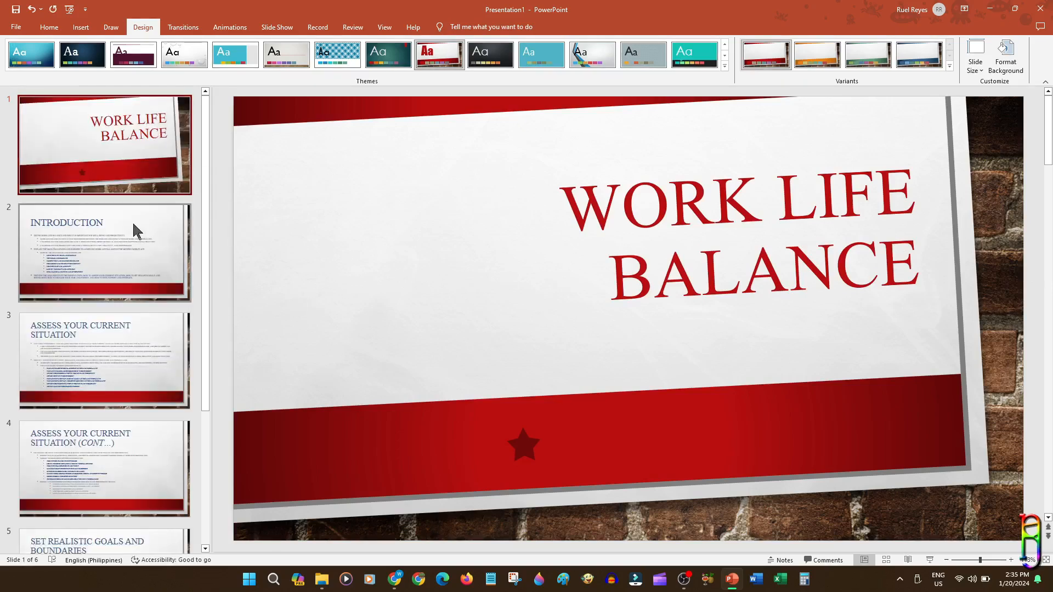
pyautogui.click(104, 360)
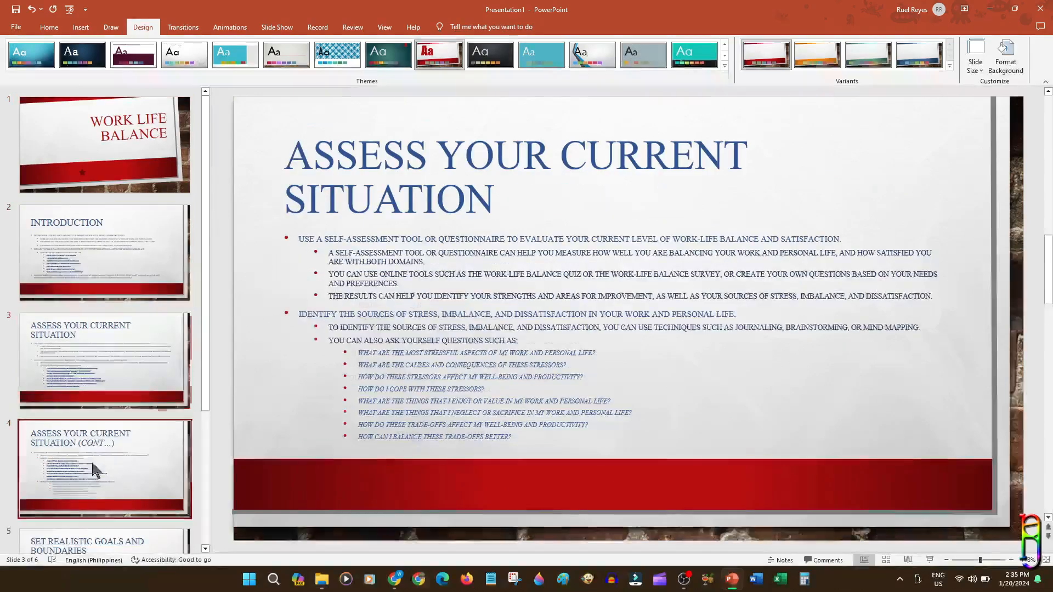
pyautogui.click(126, 403)
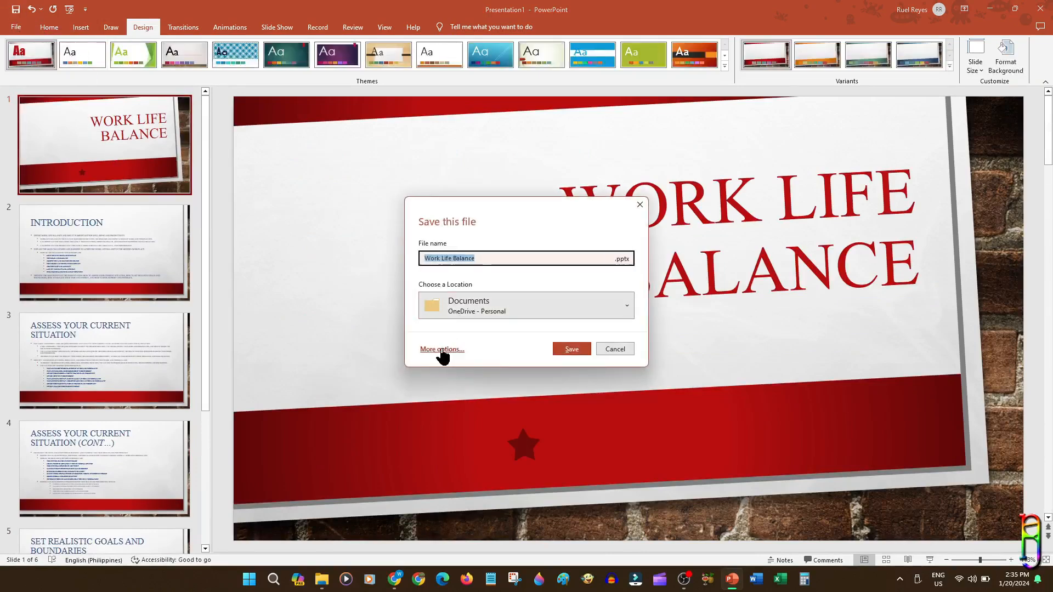
# Save the Work Life Balance deck as 'Sample 2' and confirm it in File Explorer
pyautogui.click(442, 348)
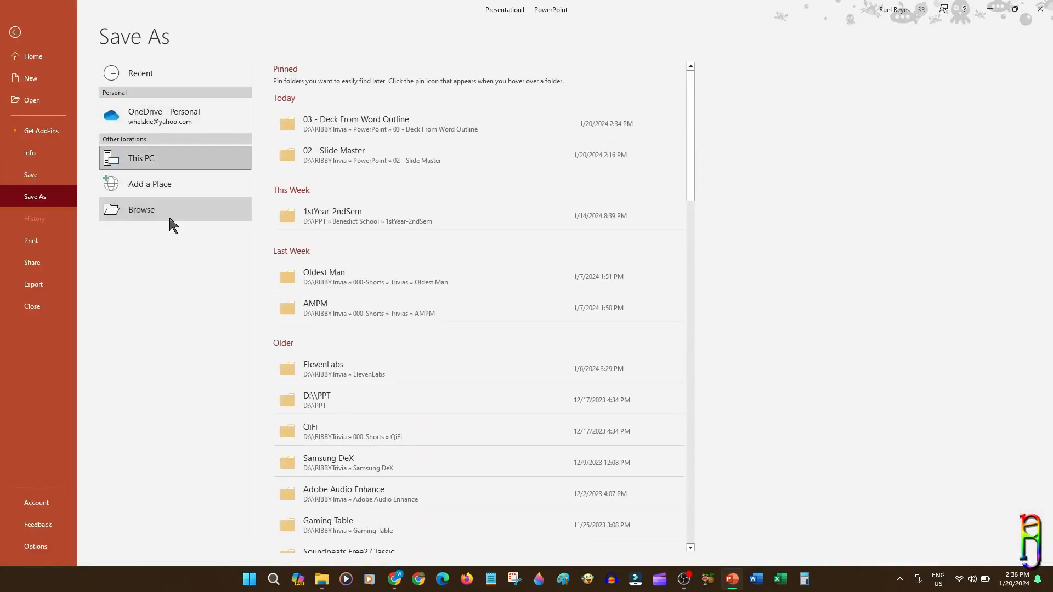
pyautogui.click(141, 210)
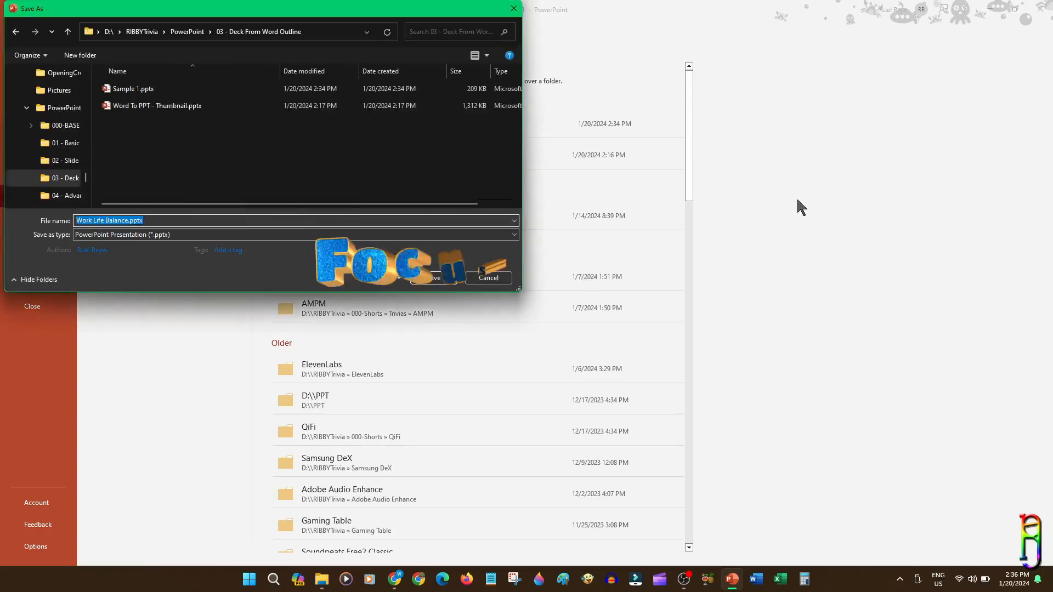
pyautogui.click(134, 89)
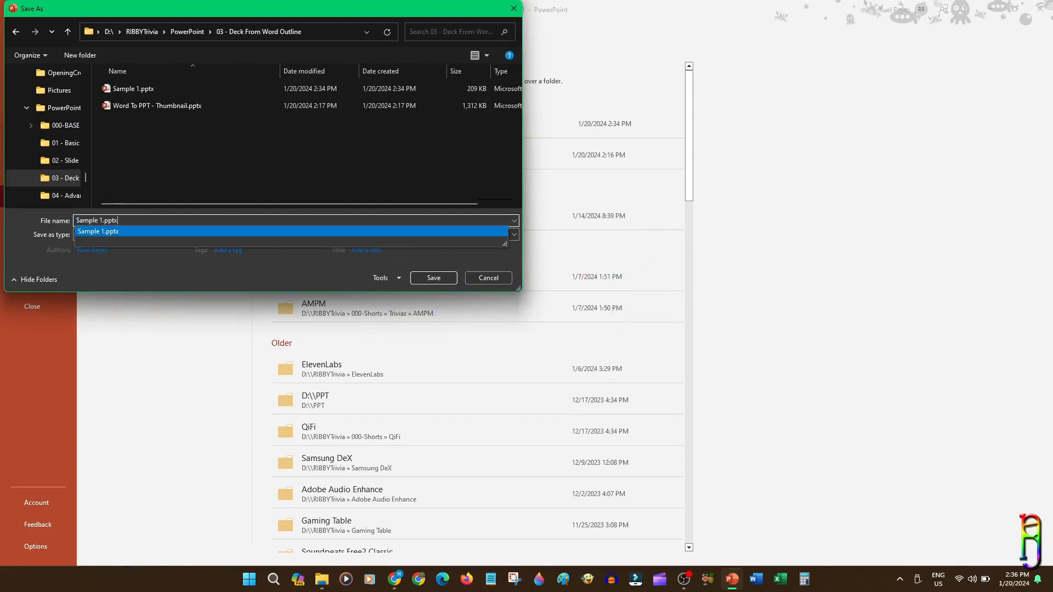
pyautogui.click(433, 278)
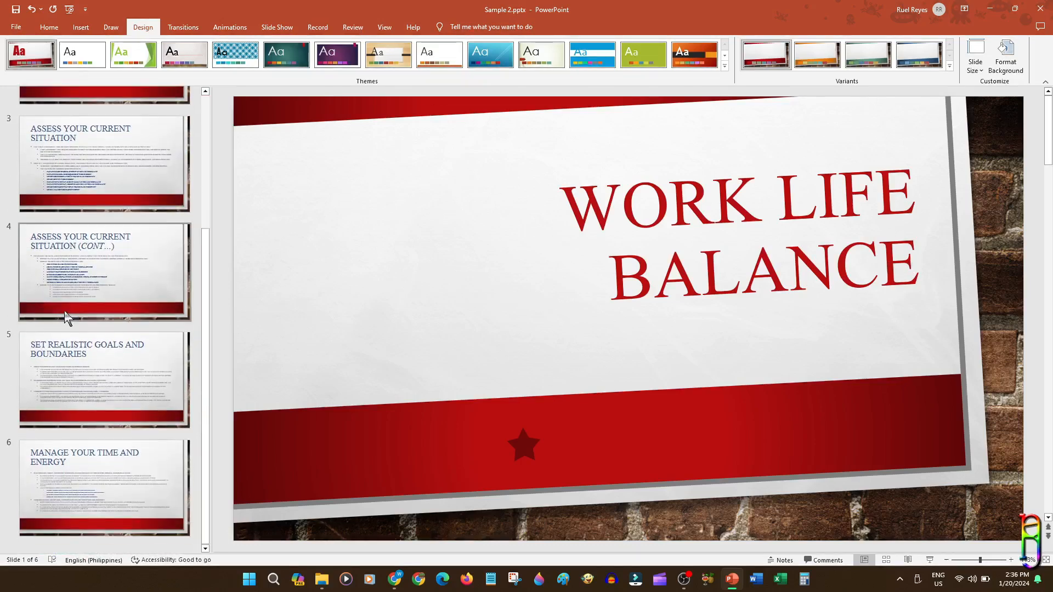
pyautogui.moveTo(291, 579)
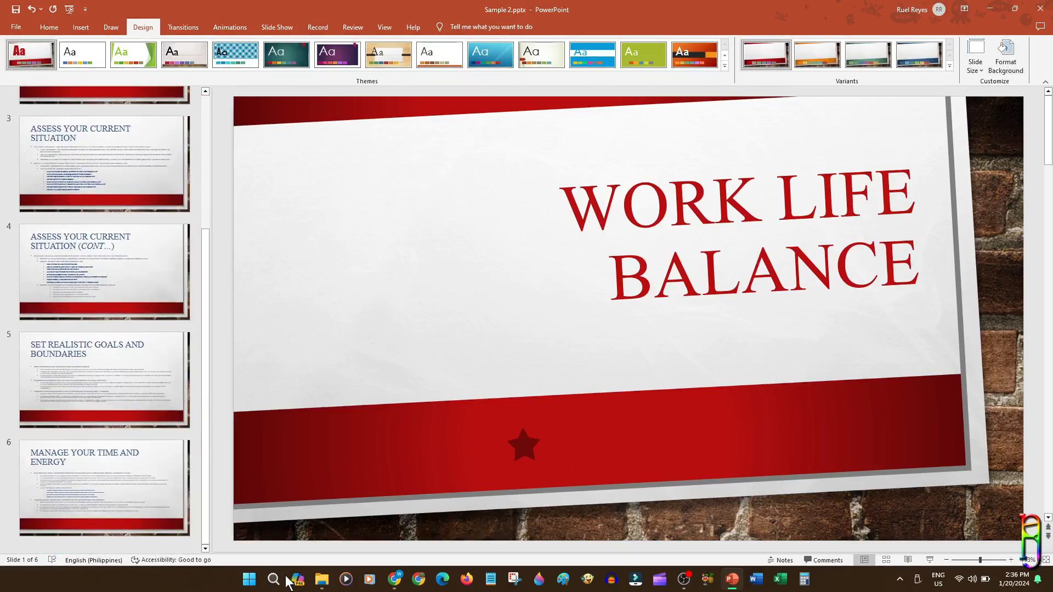
pyautogui.click(322, 579)
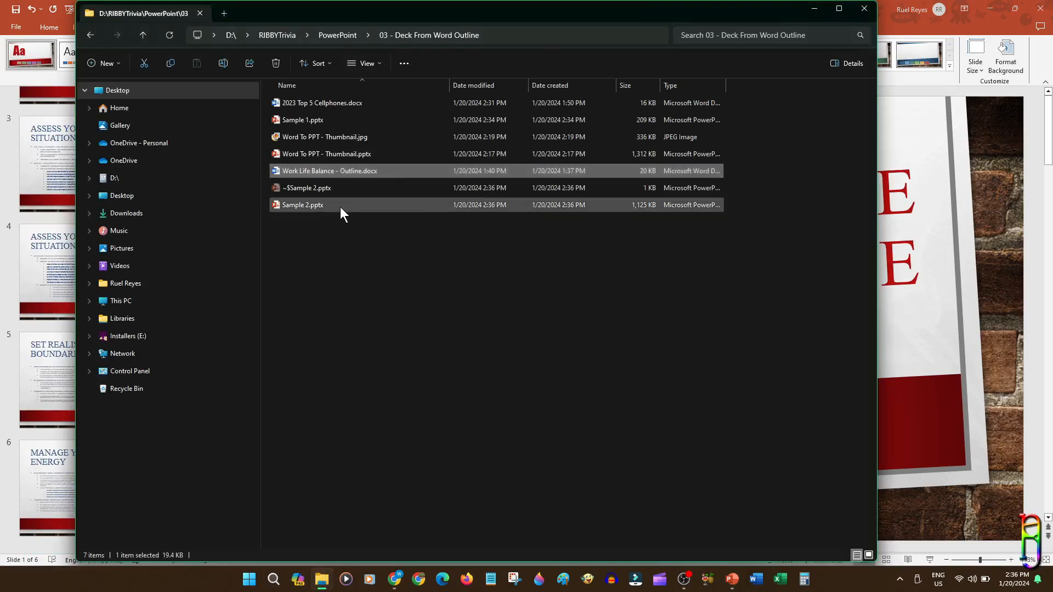